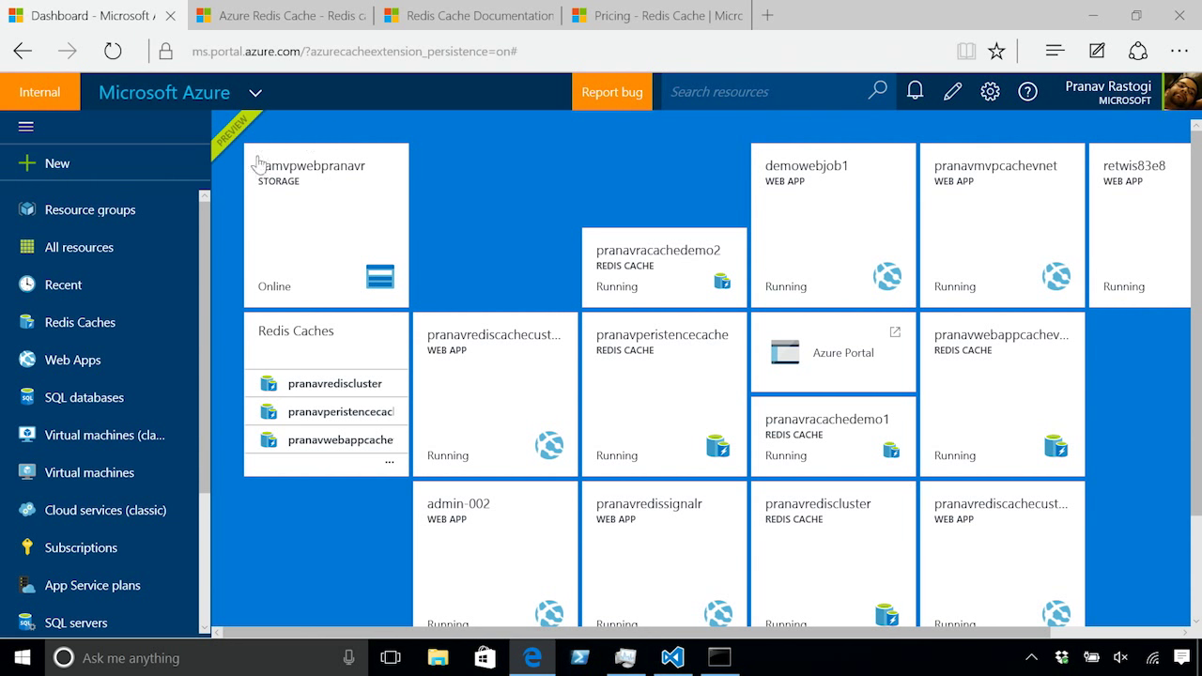
# Step: Start a new Redis Cache from Data + Storage with DNS name pranavracachename1
pyautogui.click(57, 162)
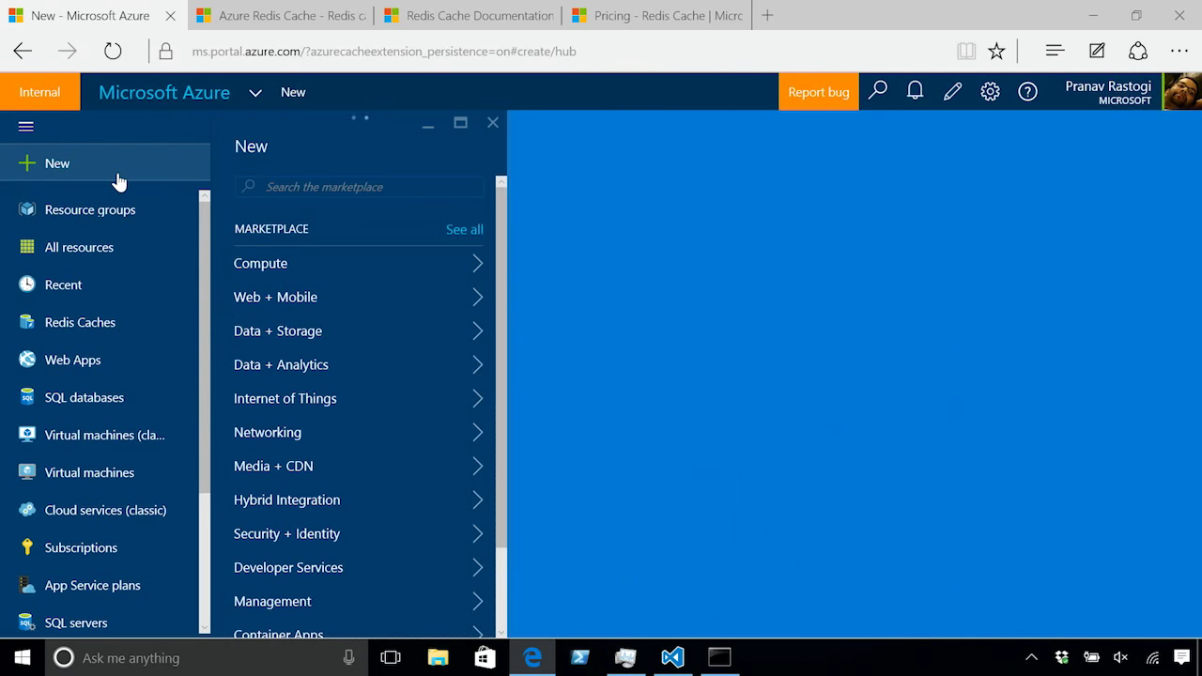
pyautogui.moveTo(353, 330)
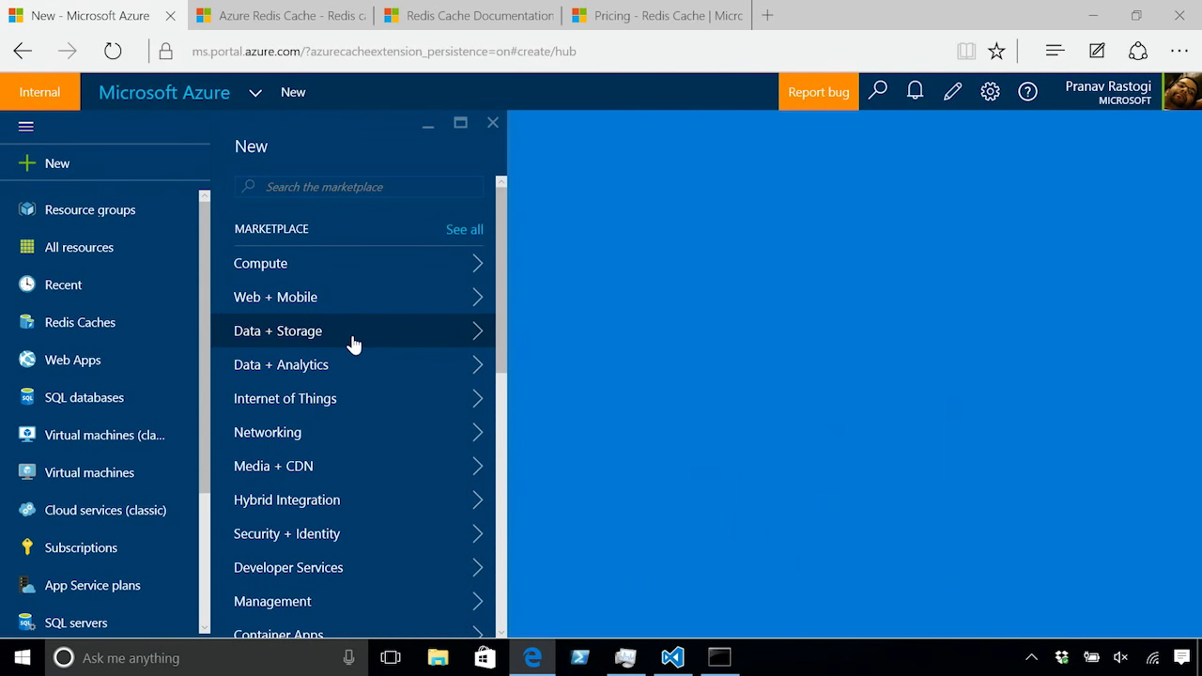
pyautogui.click(278, 331)
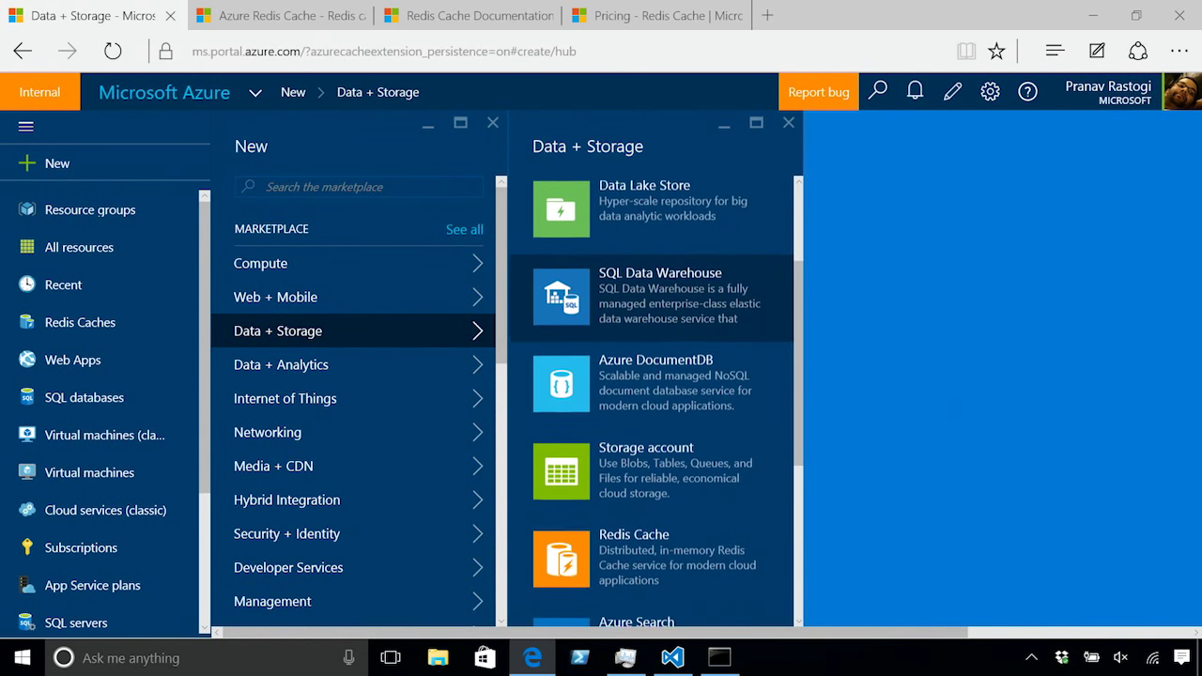
pyautogui.click(635, 533)
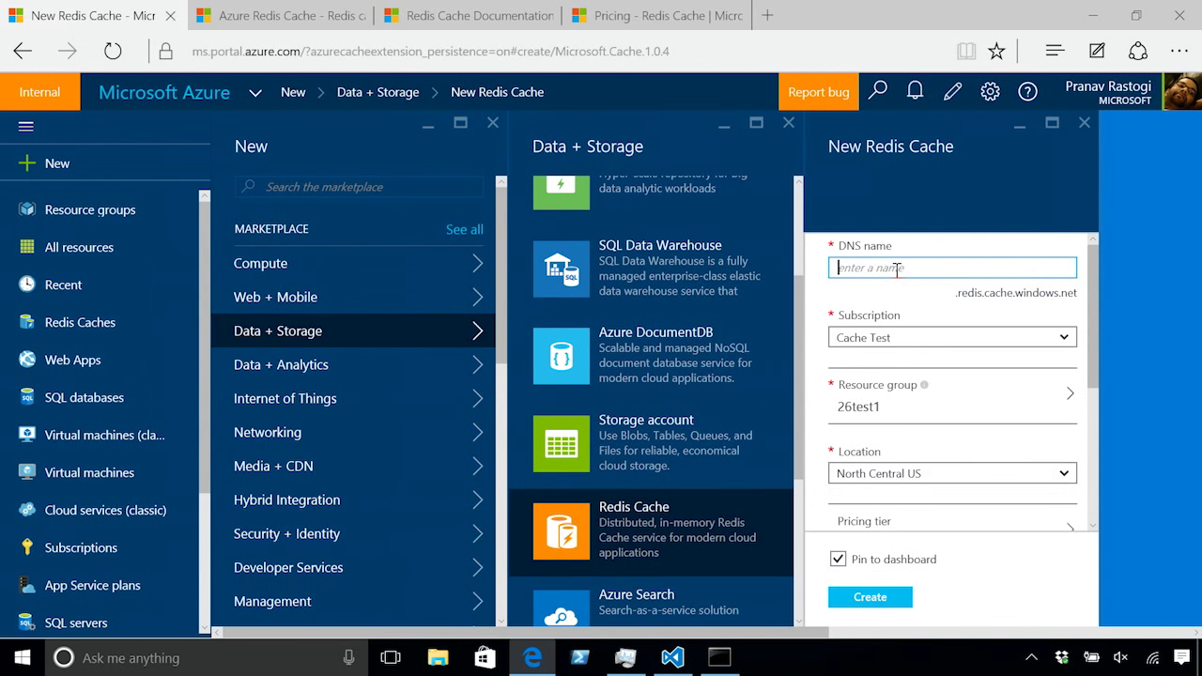
pyautogui.write('pranavra')
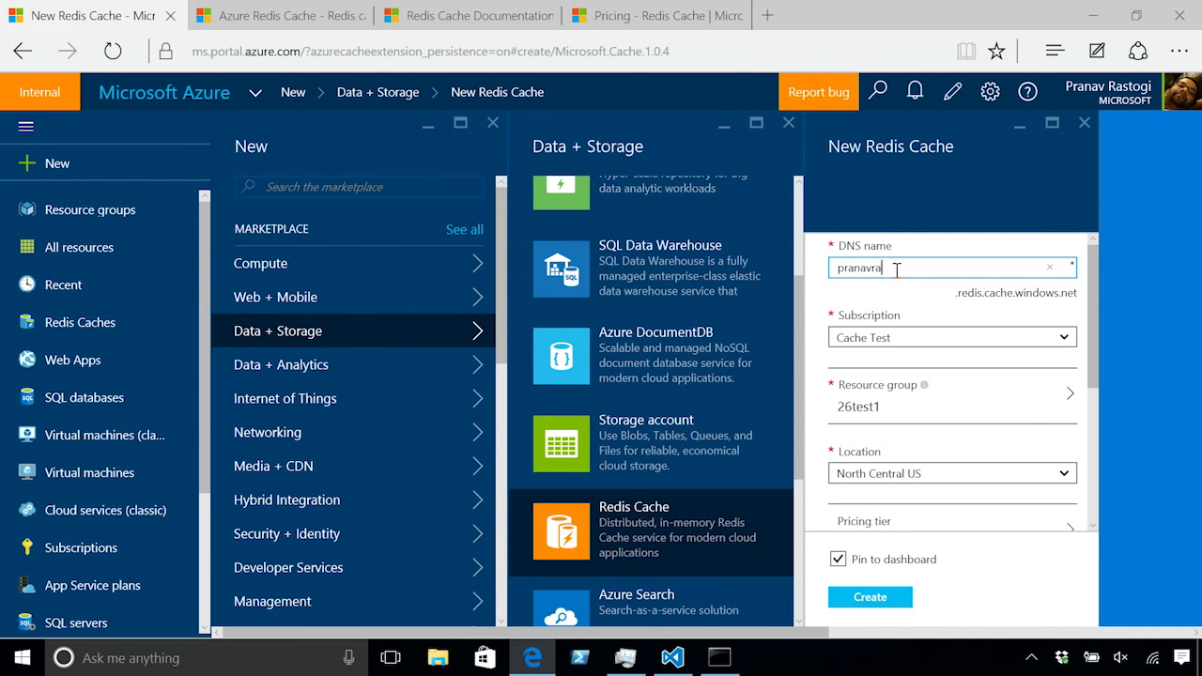
pyautogui.write('cachename1')
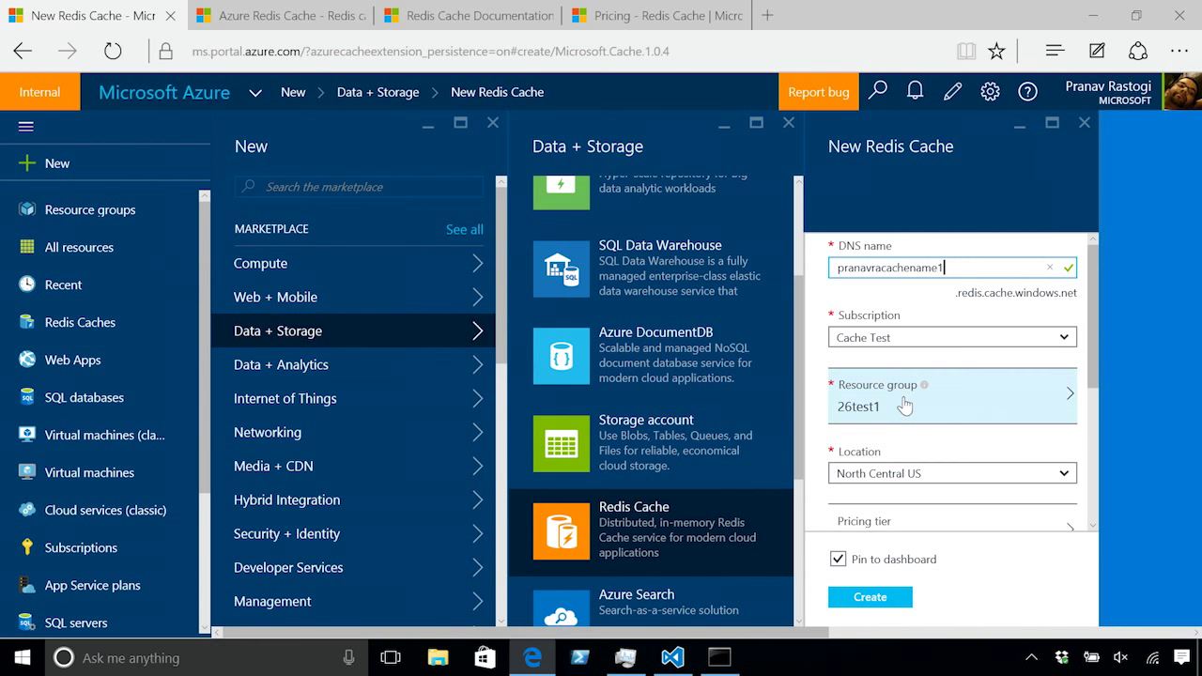
pyautogui.scroll(-3)
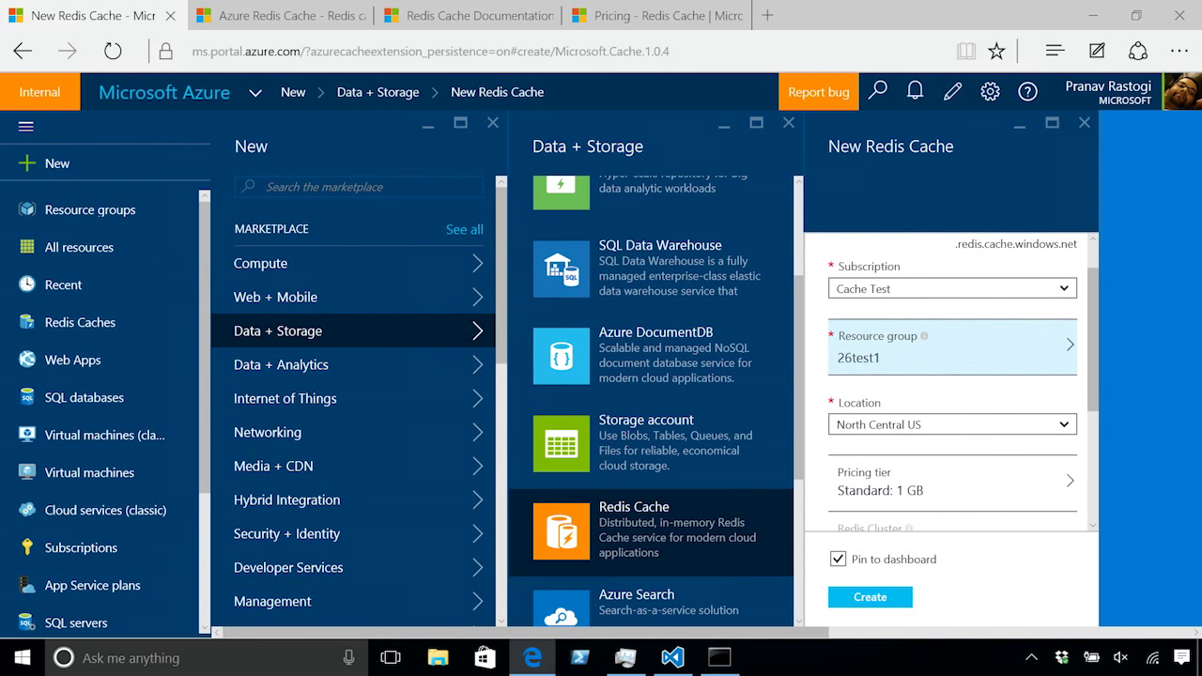
pyautogui.scroll(-3)
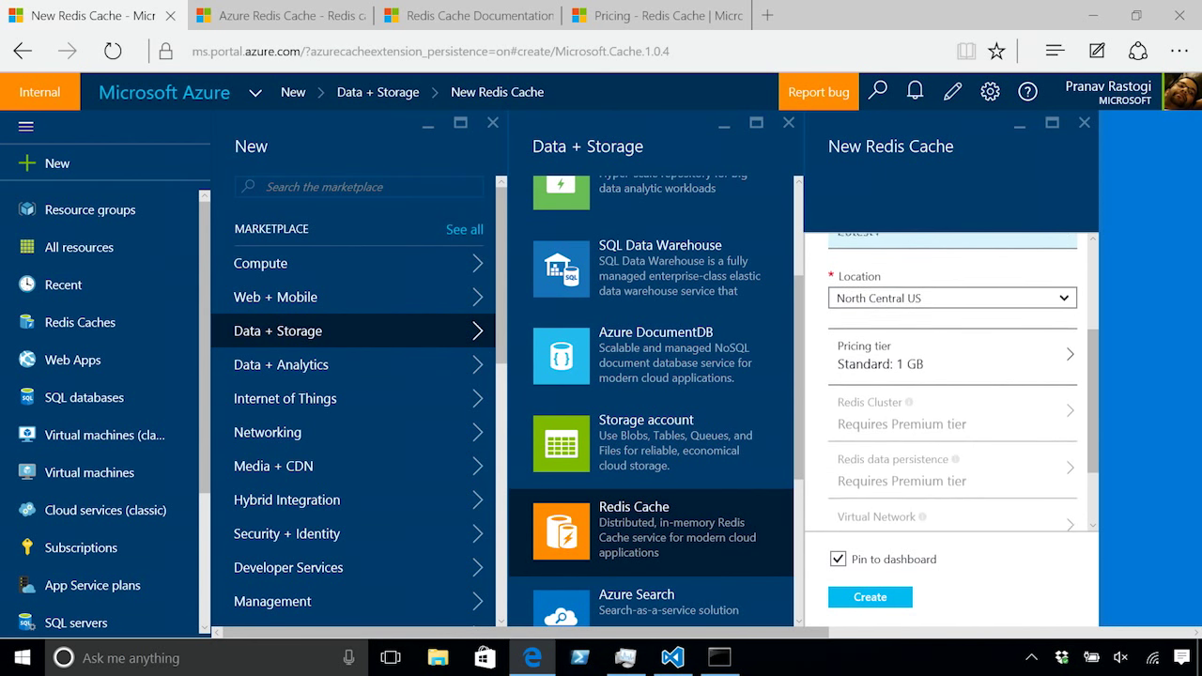
# Step: Choose the P1 Premium 6 GB tier and enable Redis Cluster with 10 shards (60 GB)
pyautogui.click(951, 357)
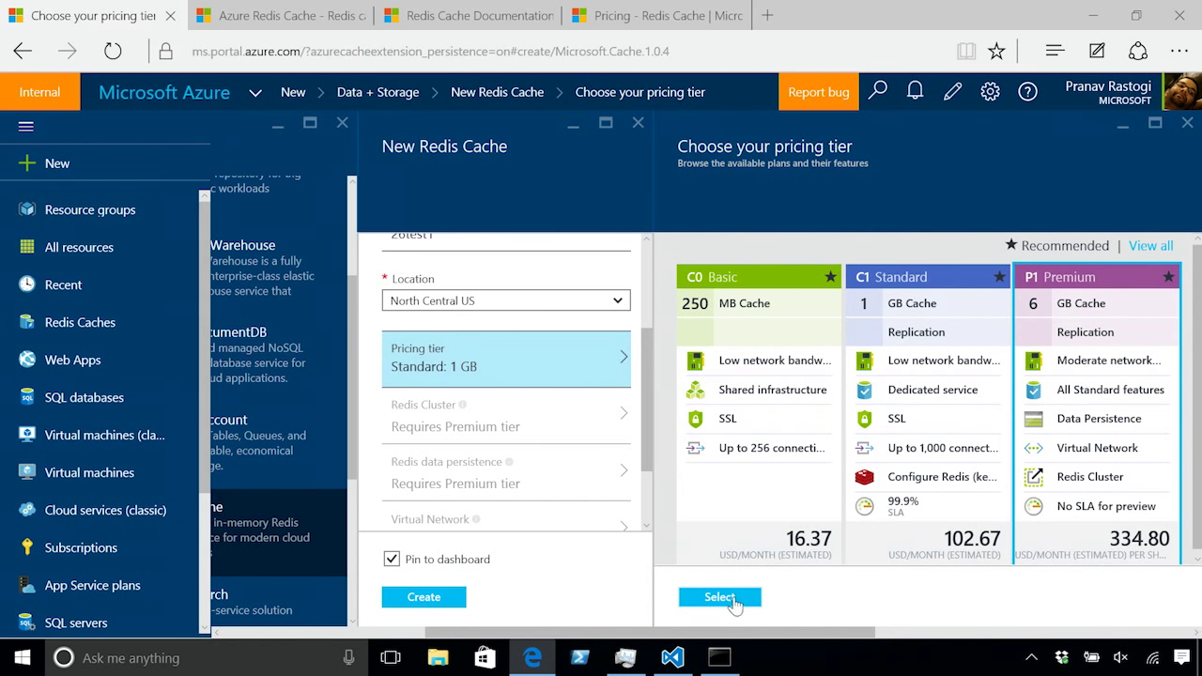
pyautogui.click(719, 597)
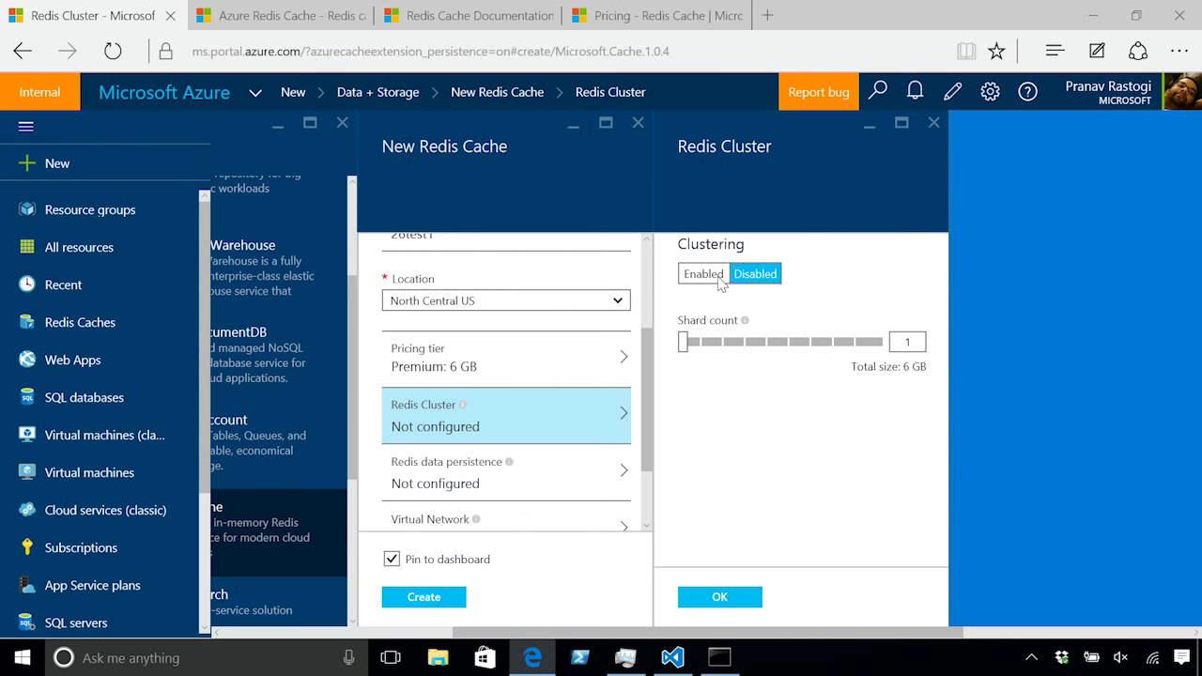
pyautogui.click(702, 274)
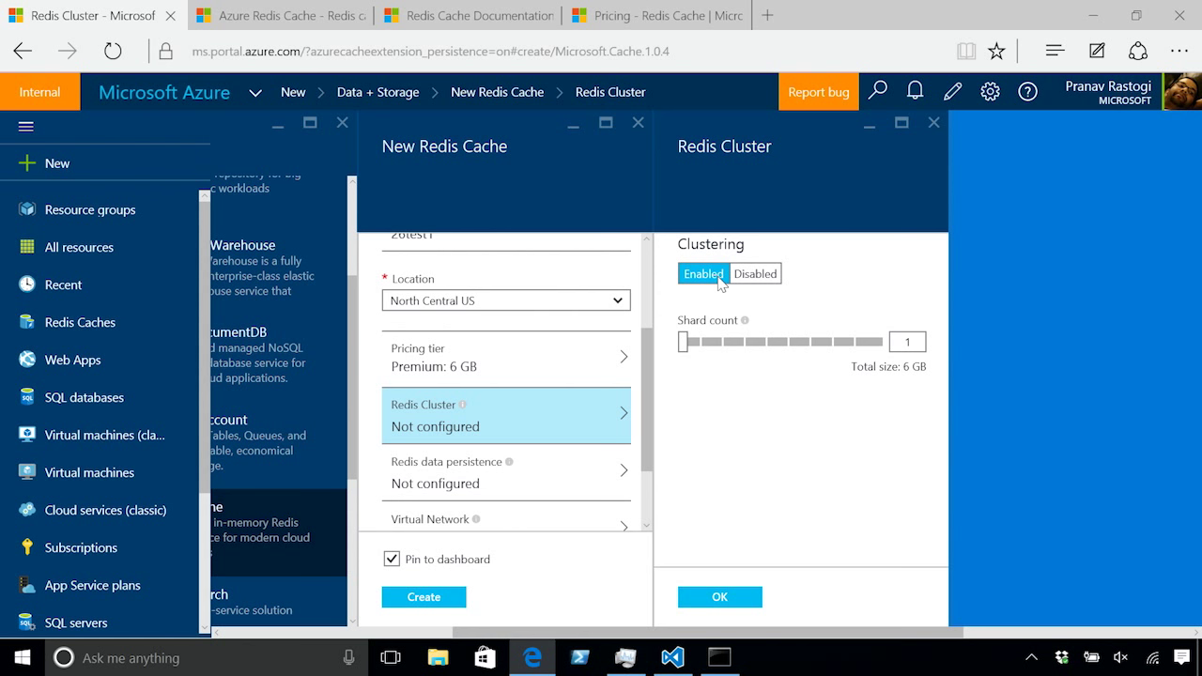
pyautogui.moveTo(738, 351)
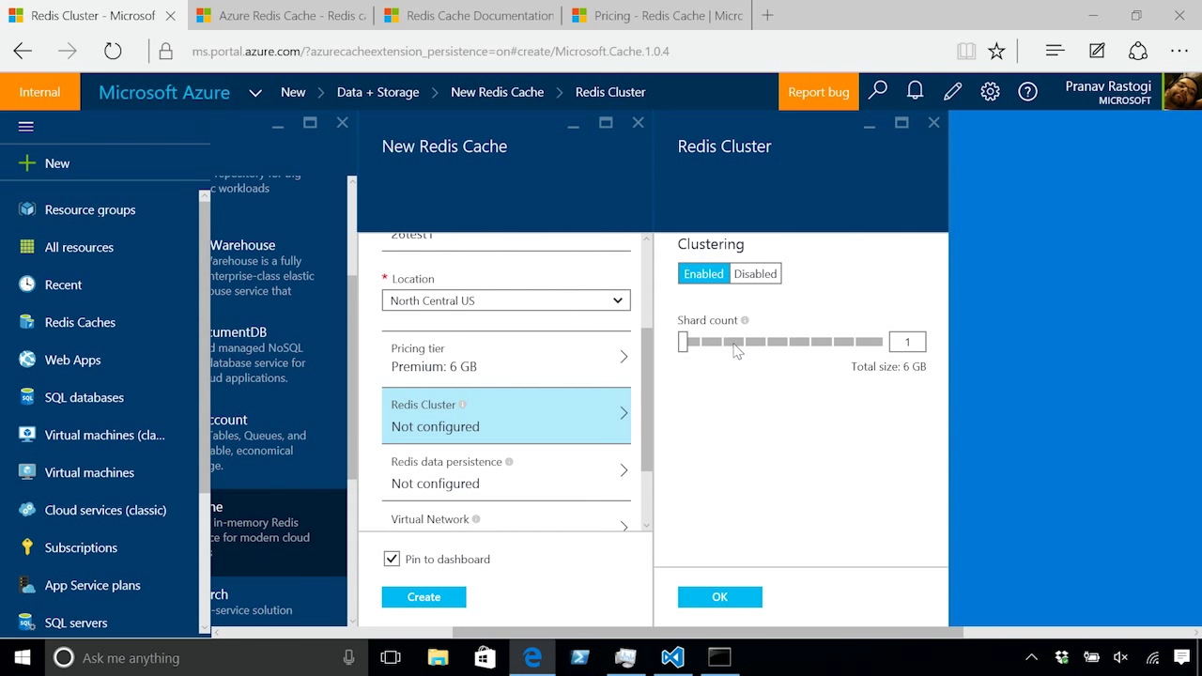
pyautogui.moveTo(684, 342); pyautogui.dragTo(859, 342)
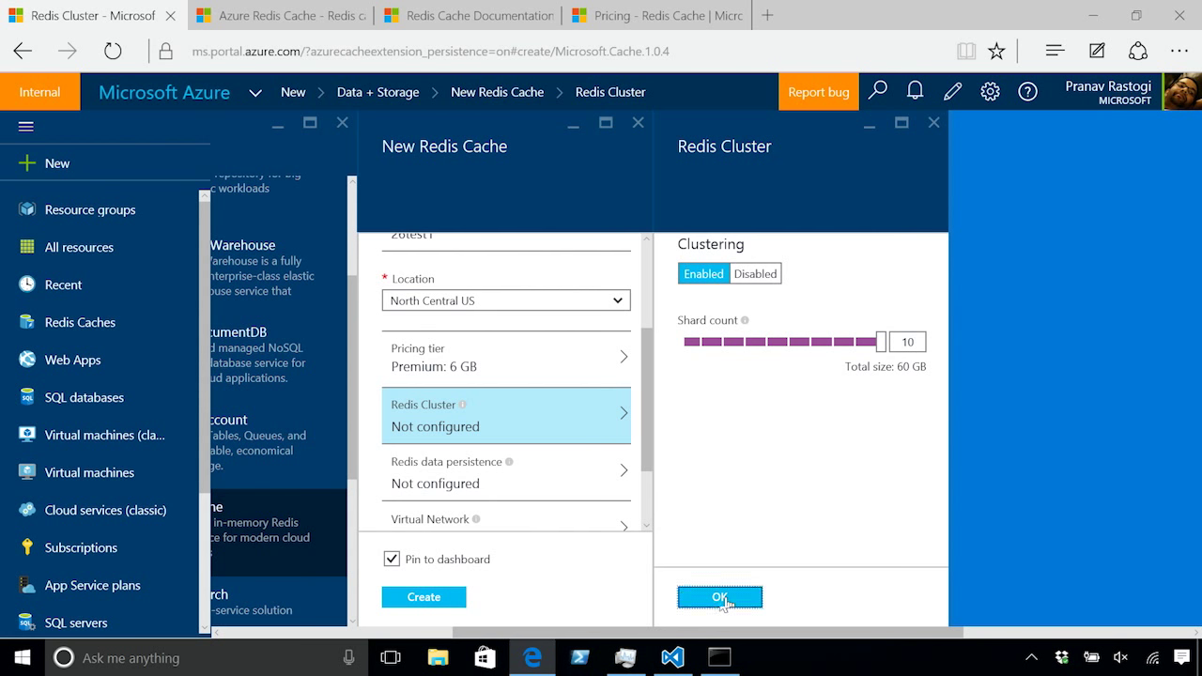
# Step: Confirm the 10-shard cluster, then enable RDB Backup and review backup frequency choices
pyautogui.click(719, 598)
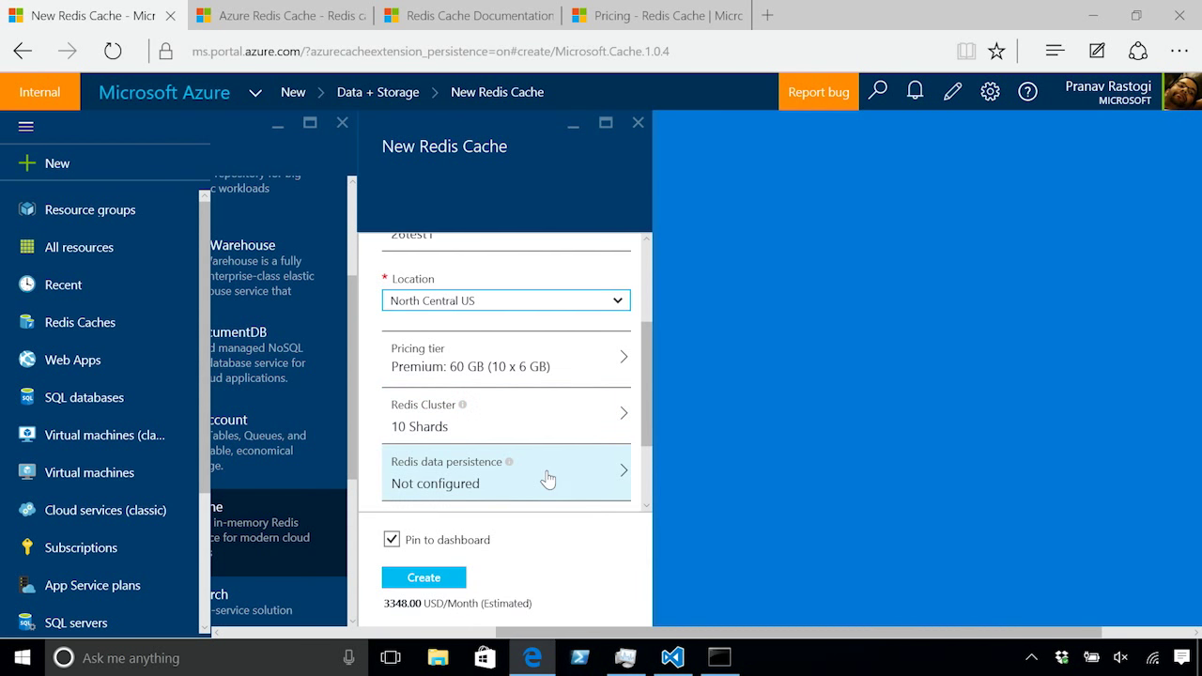
pyautogui.click(506, 474)
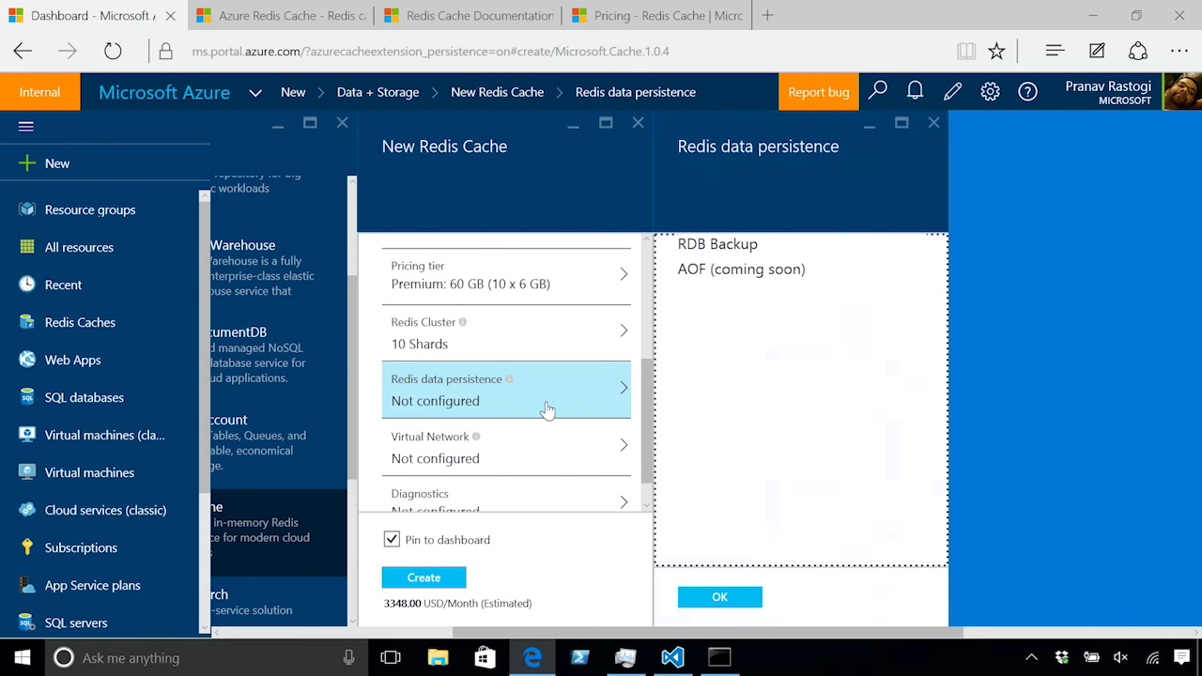
pyautogui.click(755, 274)
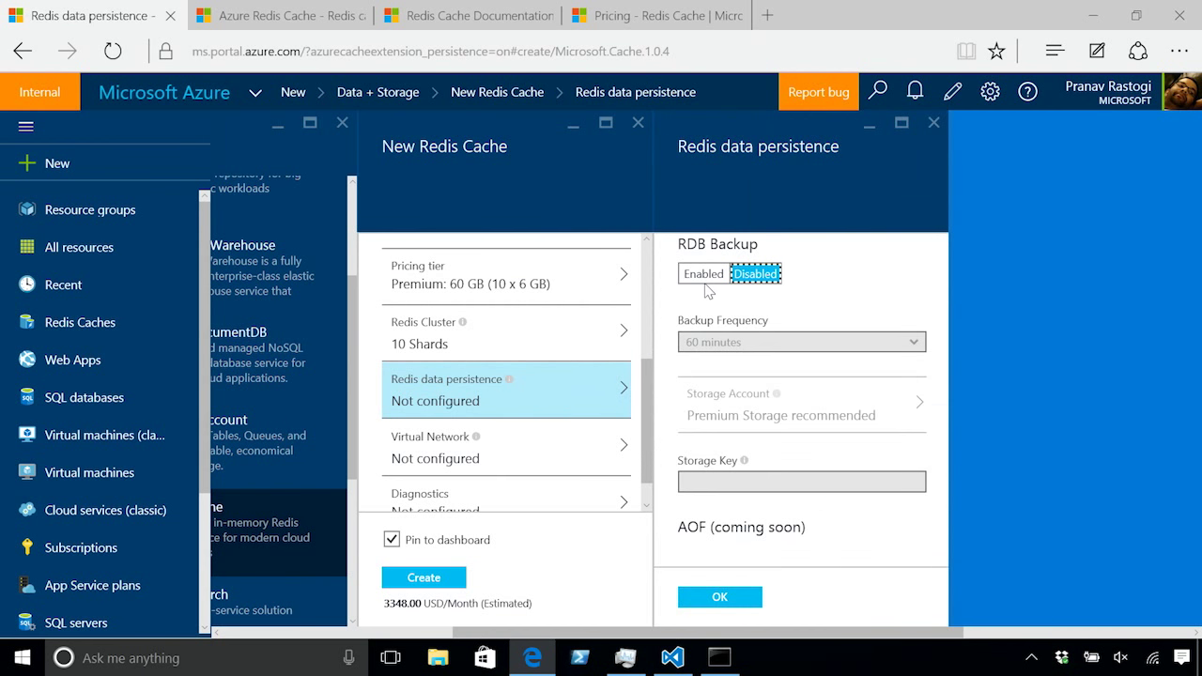
pyautogui.click(702, 274)
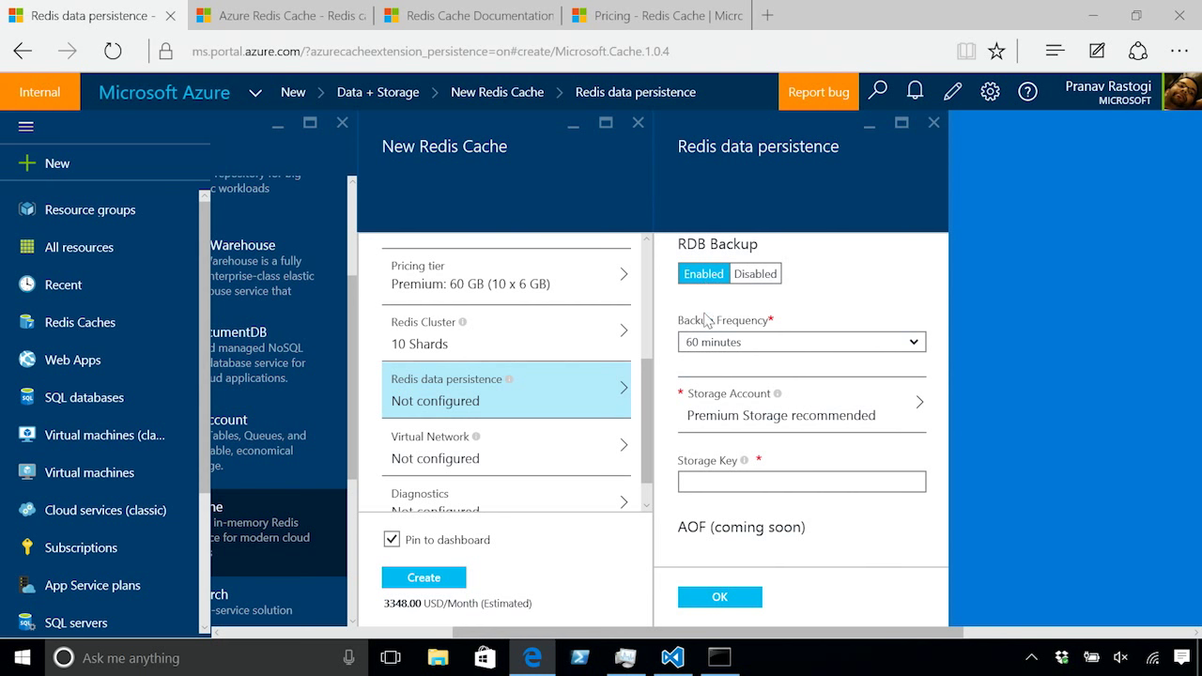
pyautogui.click(800, 342)
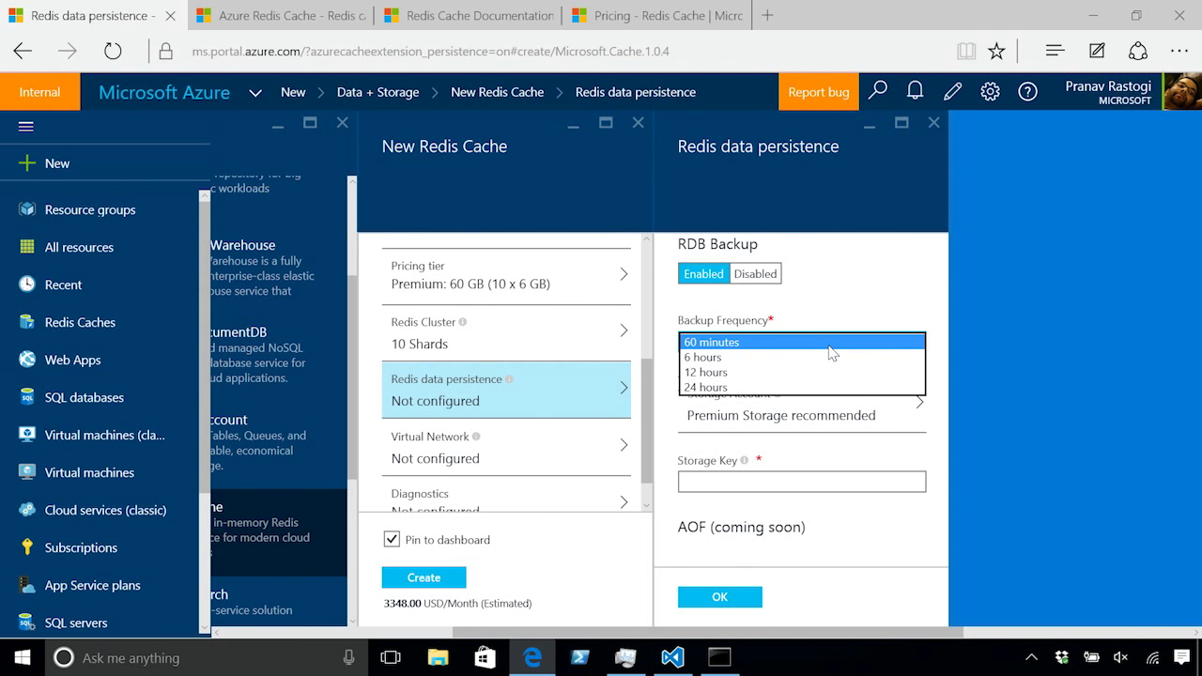
pyautogui.moveTo(849, 293)
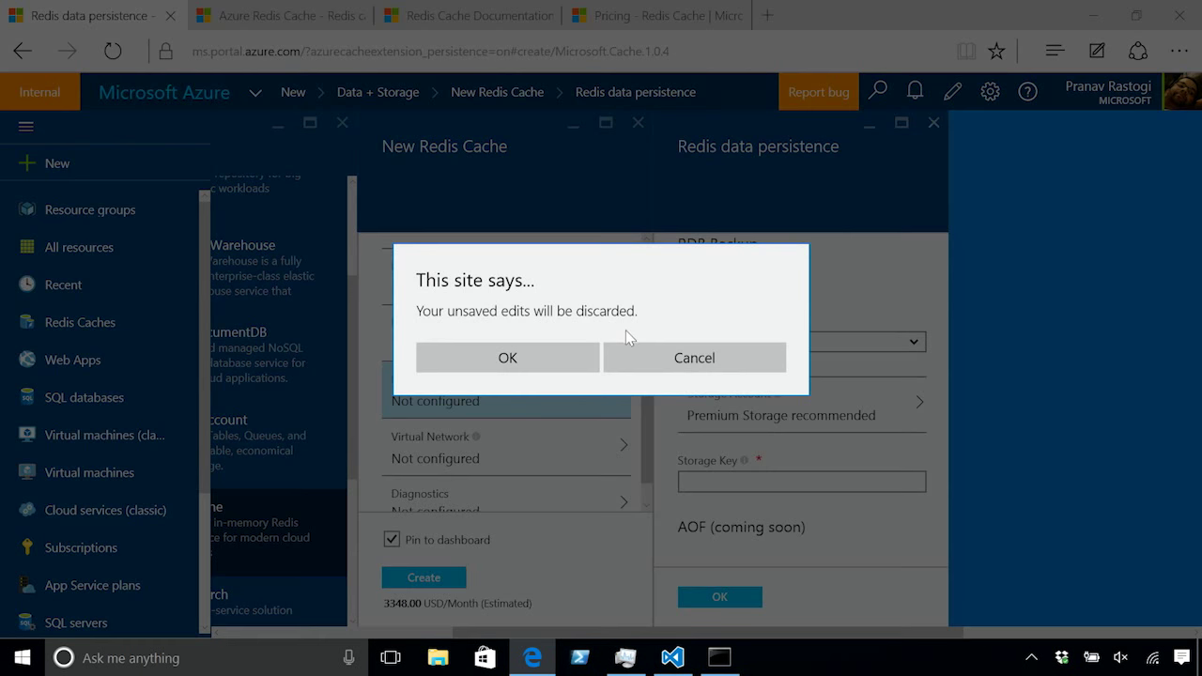
# Step: Discard the persistence edits, review Virtual Network options unconfigured, and close the New Redis Cache form
pyautogui.click(507, 357)
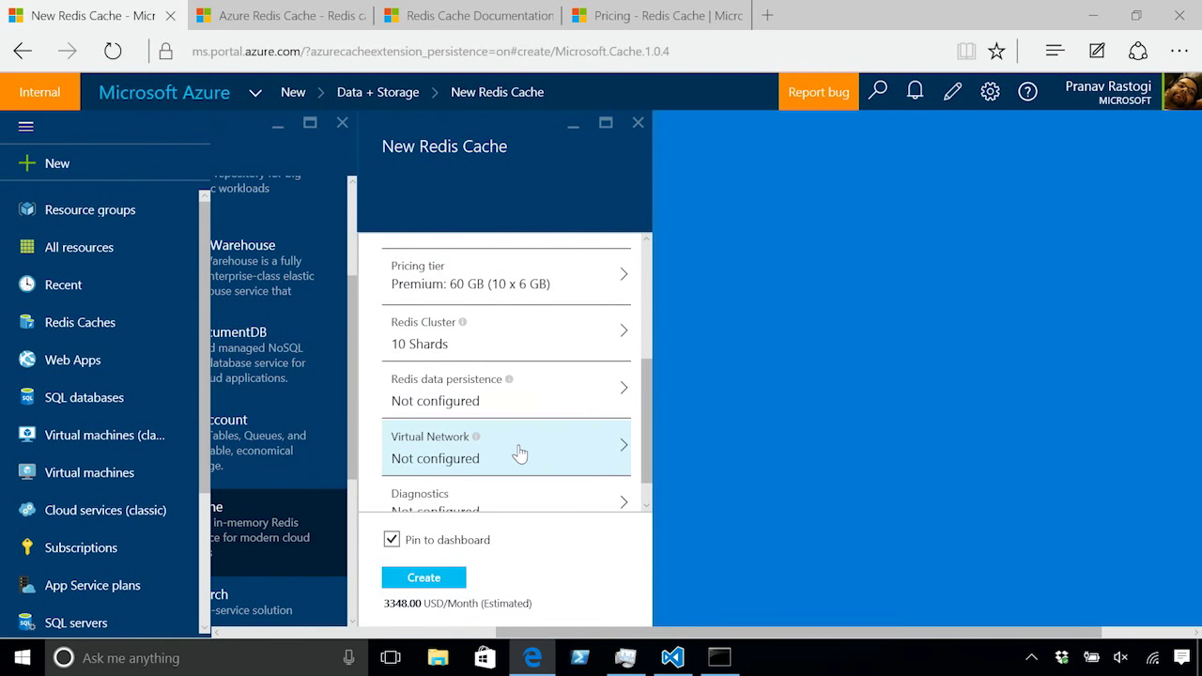
pyautogui.click(505, 447)
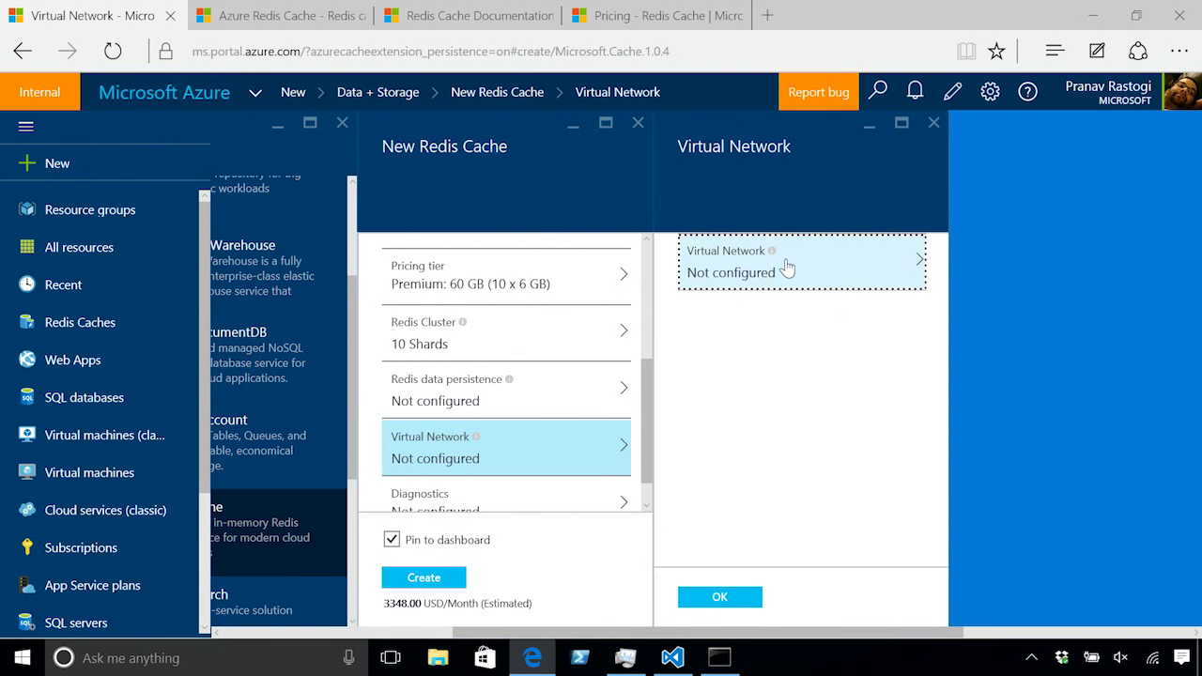
pyautogui.click(800, 261)
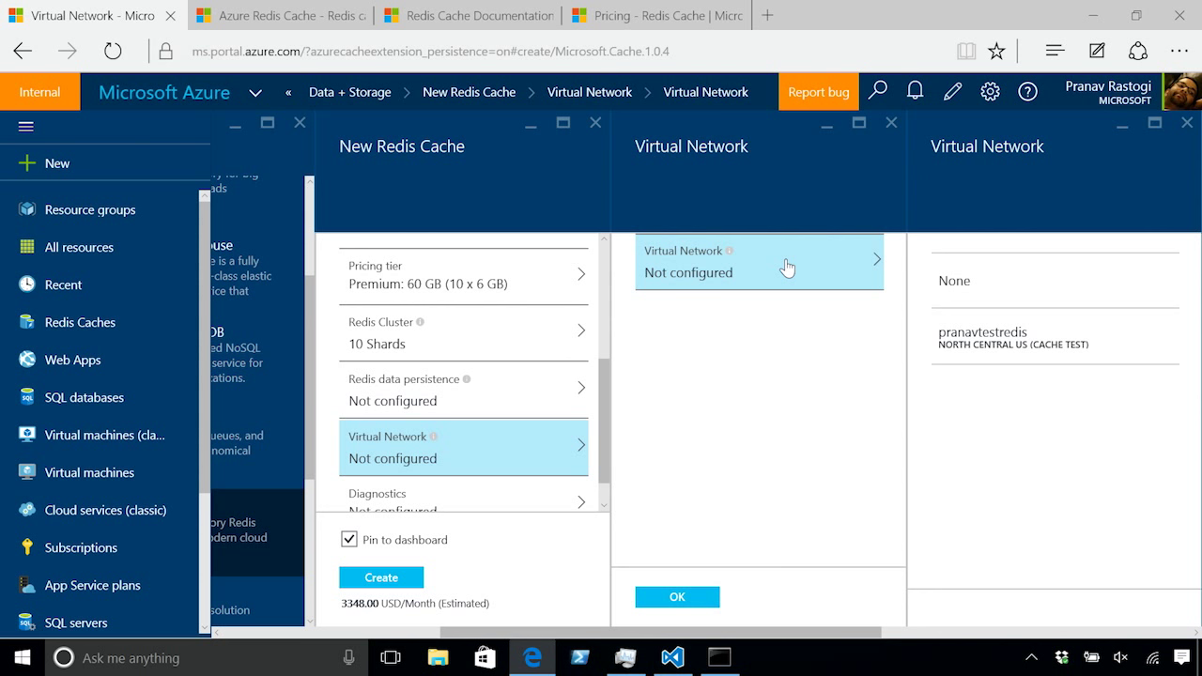
pyautogui.moveTo(996, 404)
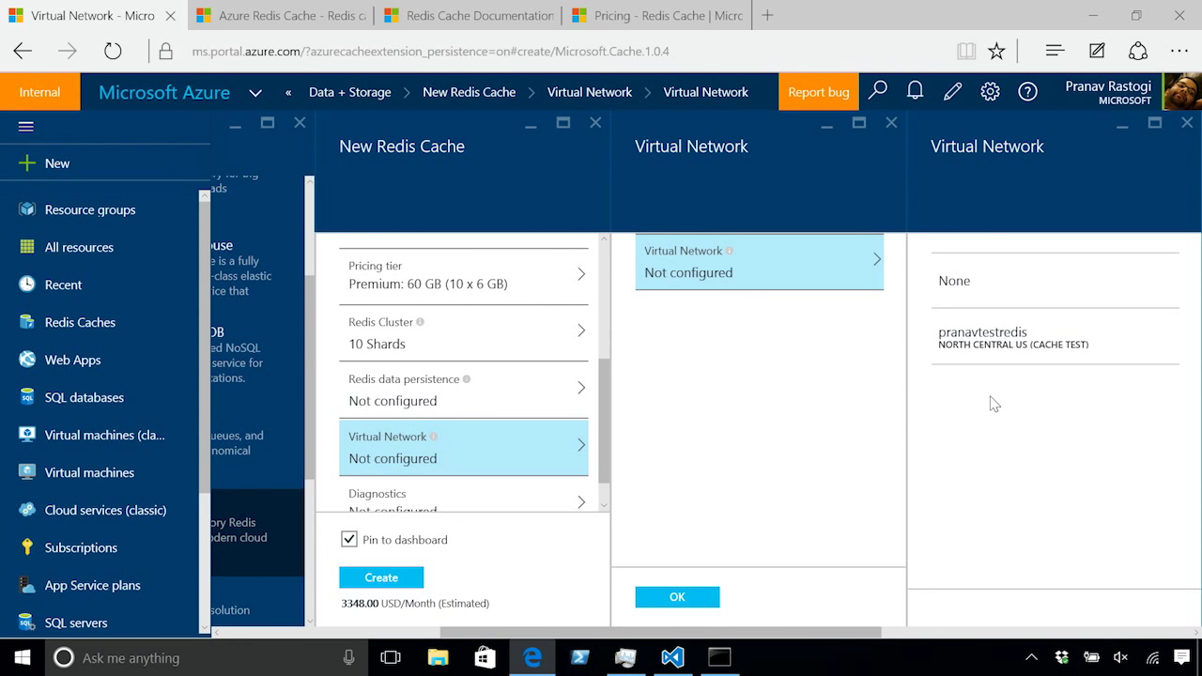
pyautogui.moveTo(1120, 175)
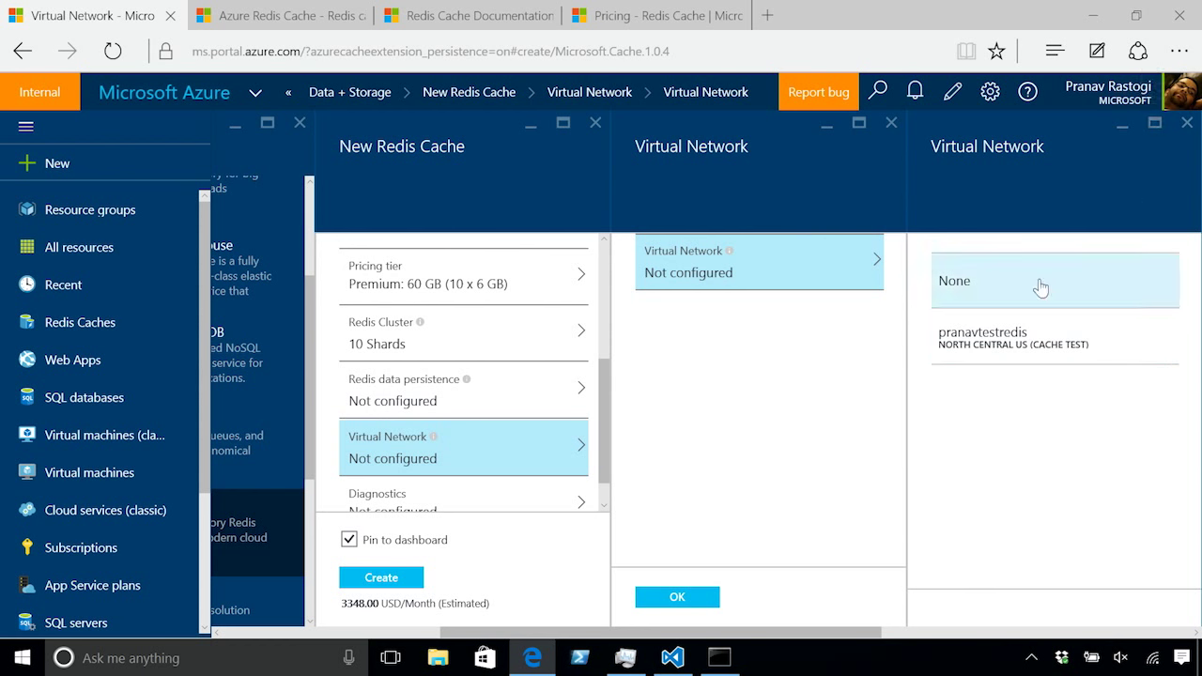
pyautogui.click(891, 124)
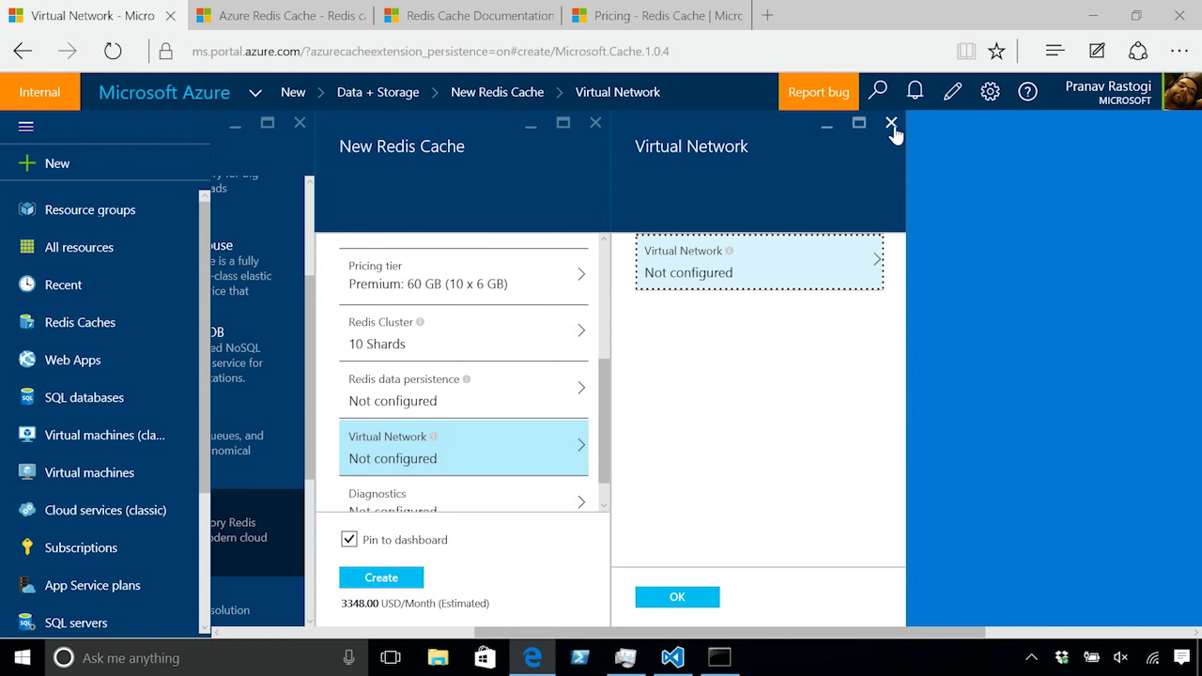
pyautogui.click(890, 124)
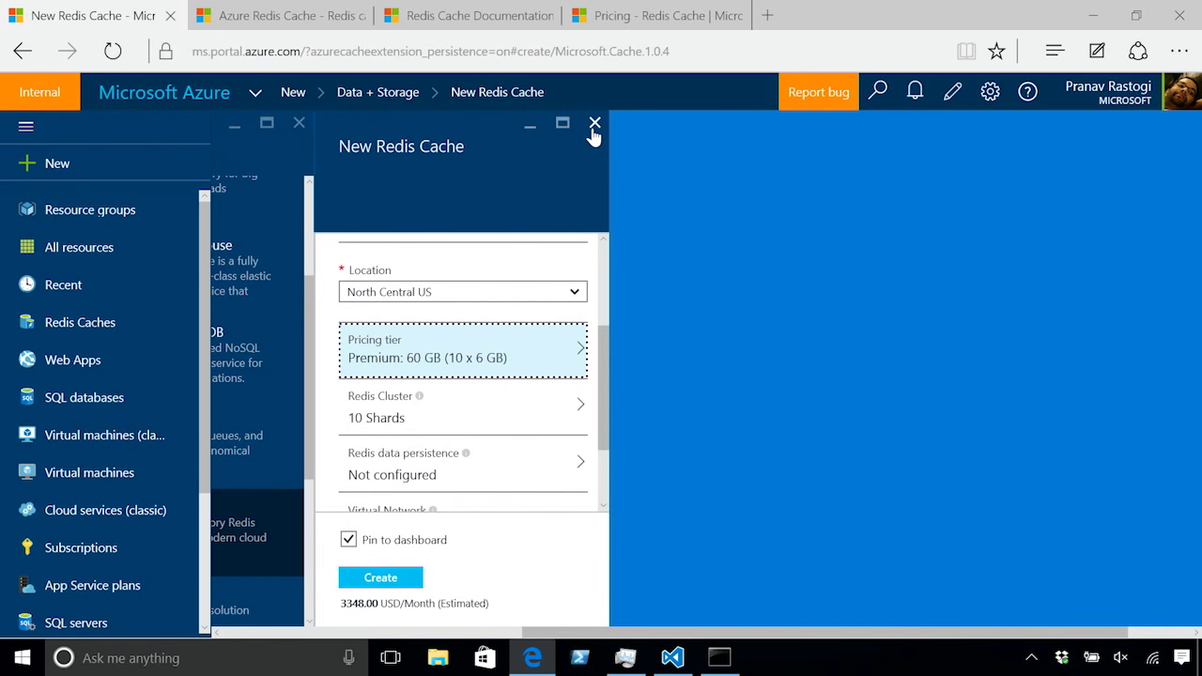
pyautogui.moveTo(594, 124)
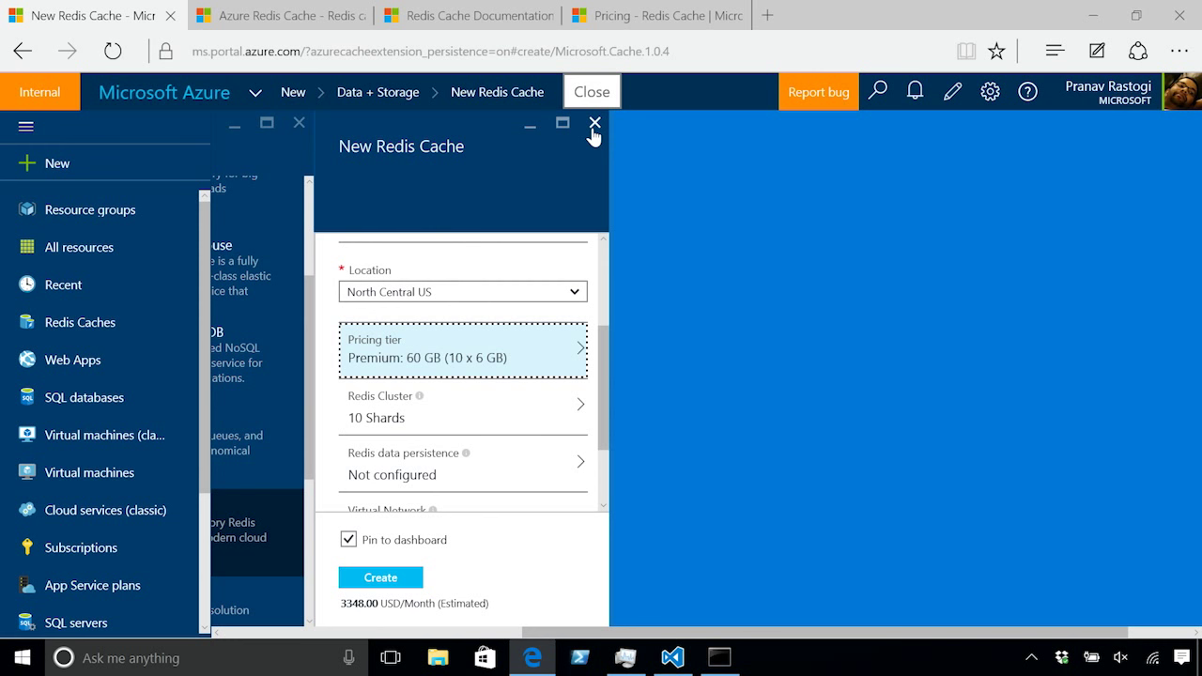
pyautogui.click(594, 124)
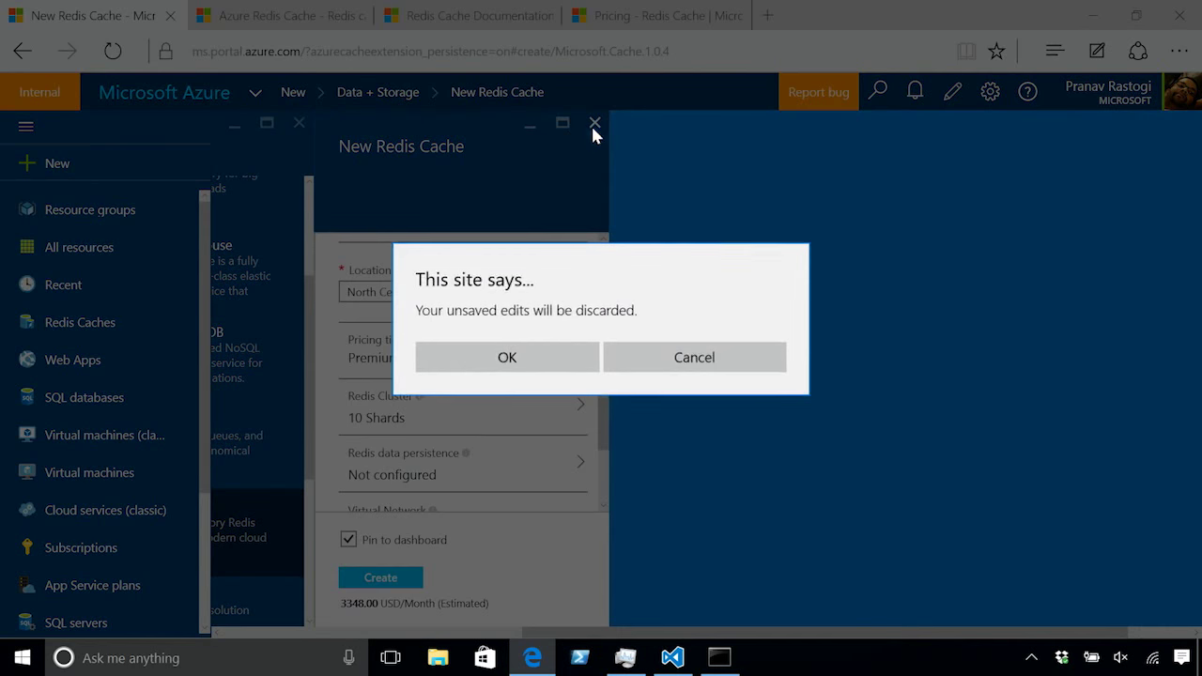
# Step: Discard the unsaved cache form and move to the command prompt after reviewing Startup.cs
pyautogui.click(507, 357)
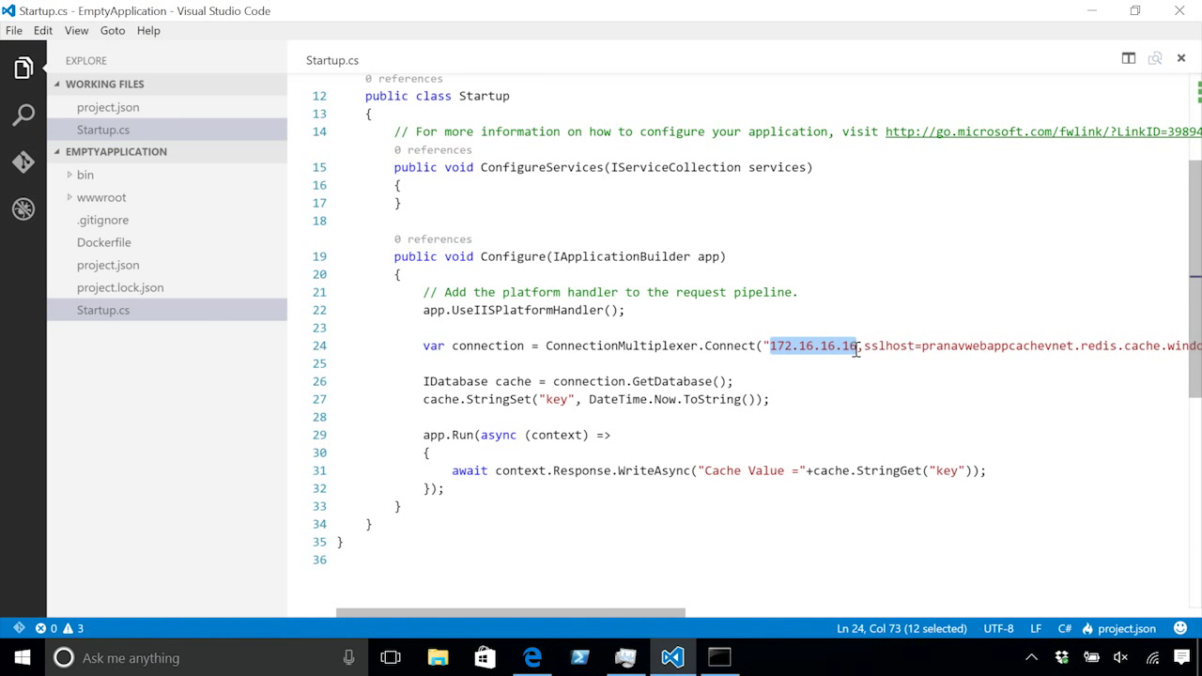
pyautogui.click(719, 657)
pyautogui.write('dnx we')
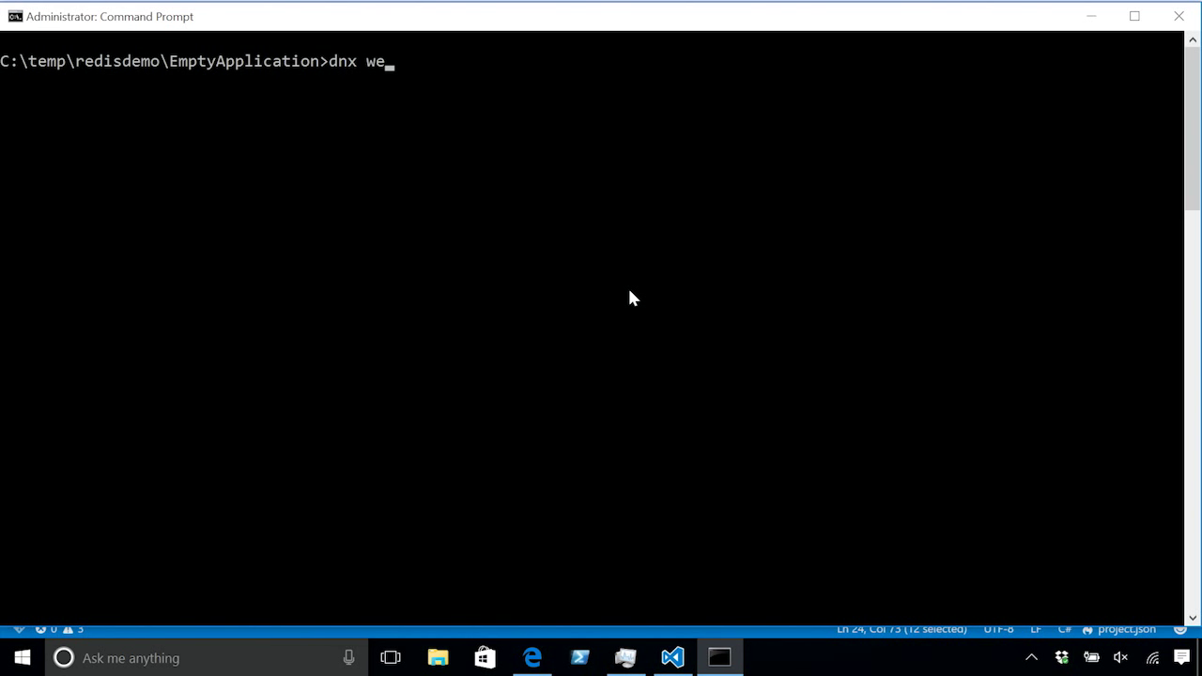
# Step: Run dnx web locally, see the Redis 'No connection is available' exception, and stop the app
pyautogui.write('b')
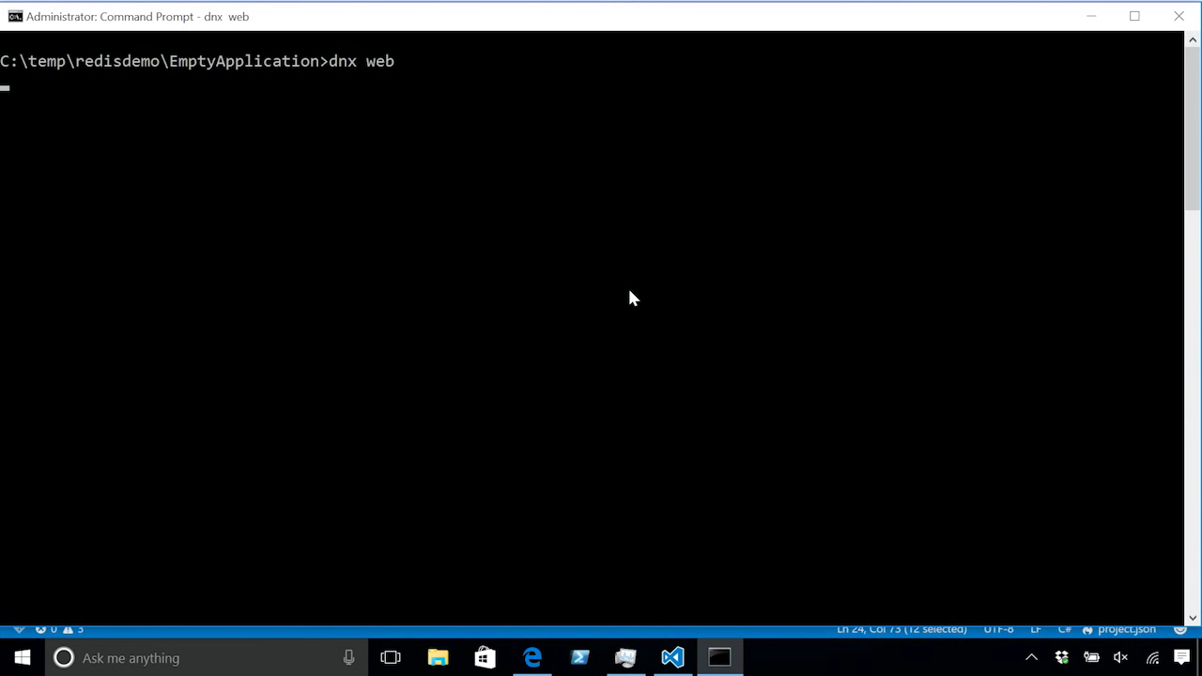
pyautogui.press('enter')
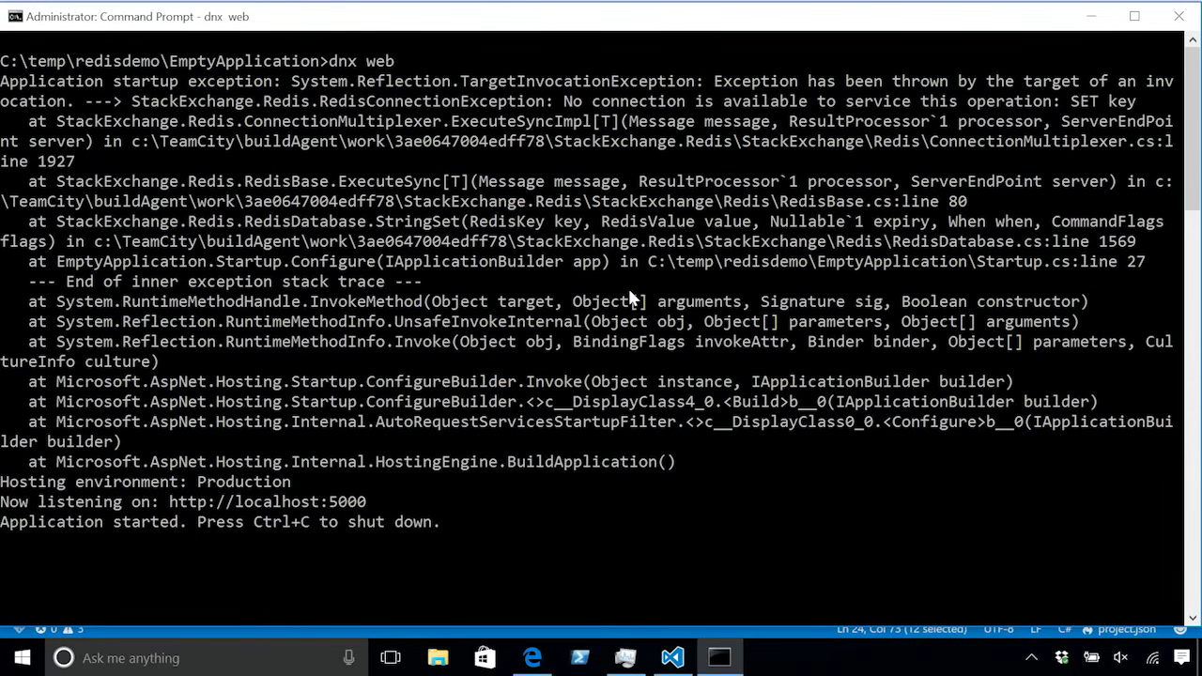
pyautogui.press('ctrl+c')
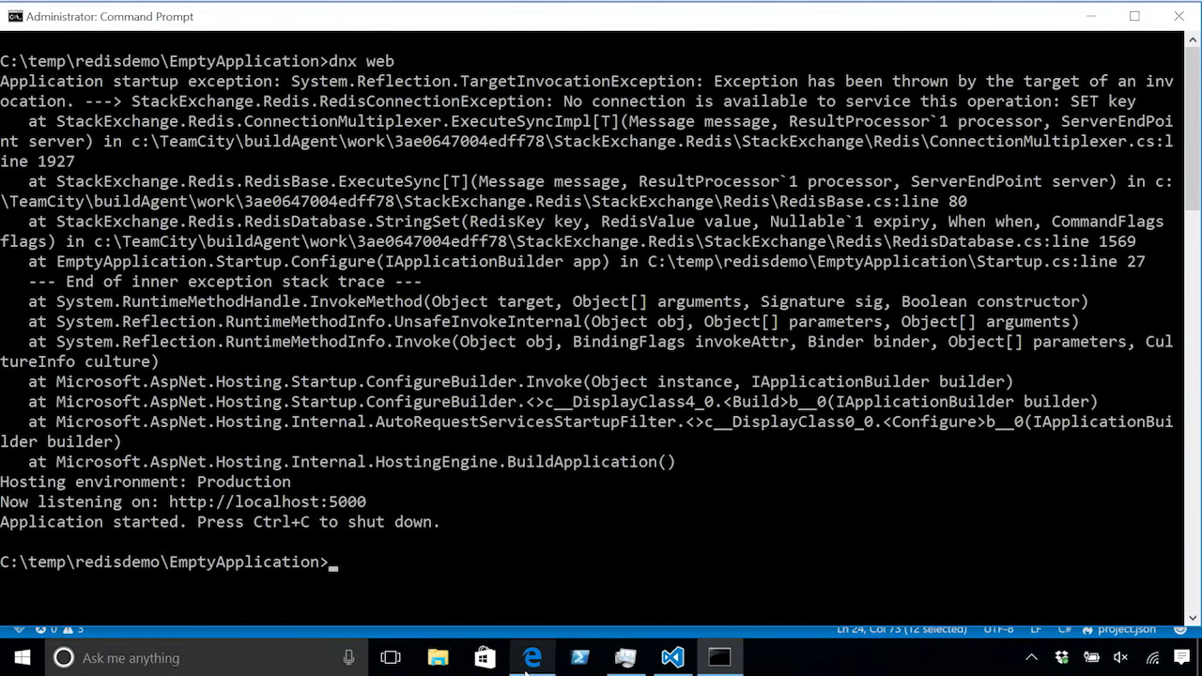
# Step: Open the pranavmvpcachevnet web app from the dashboard and view its Network Feature Status
pyautogui.click(532, 657)
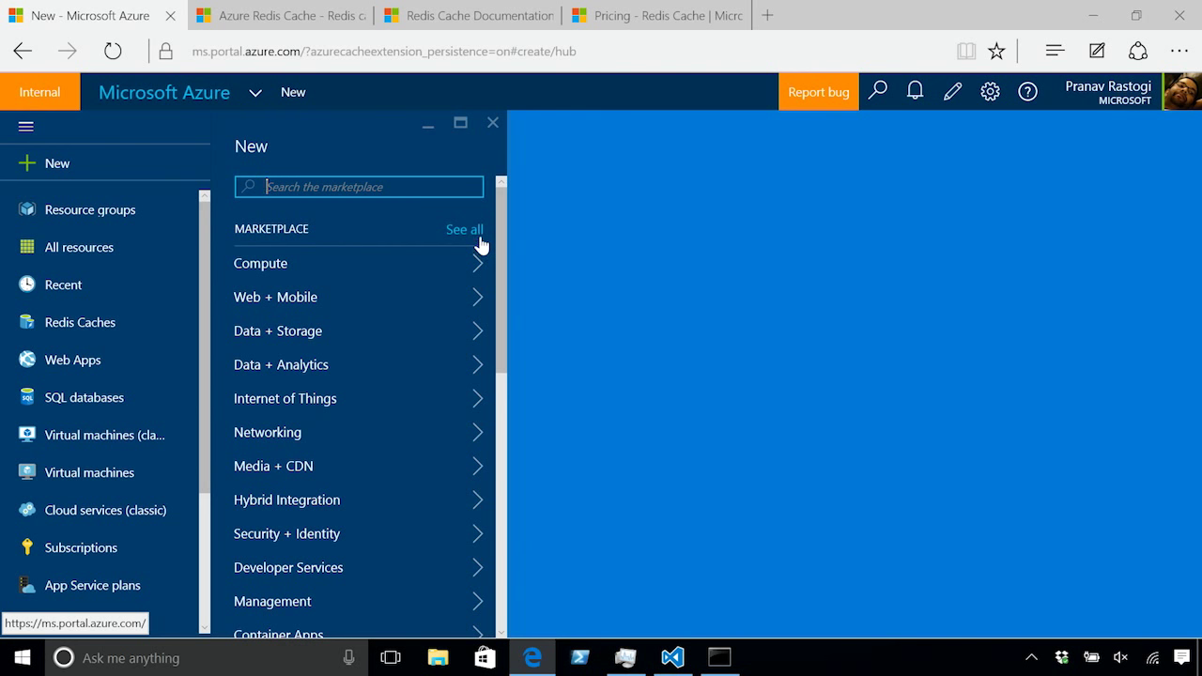
pyautogui.click(492, 122)
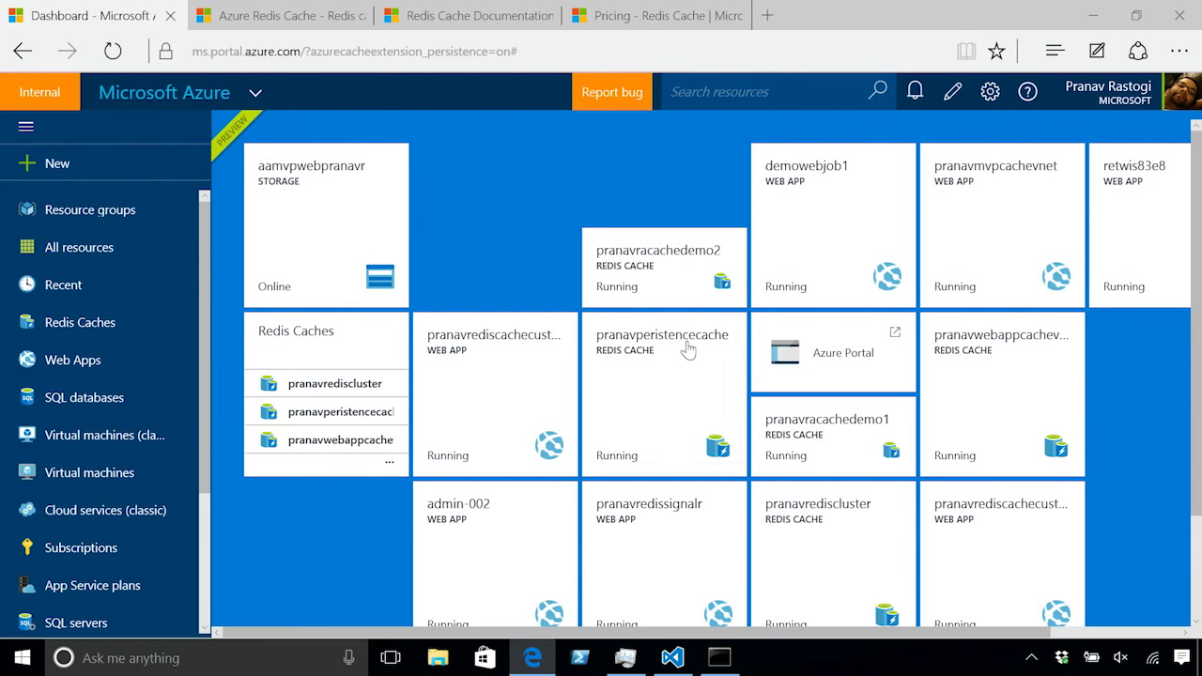
pyautogui.click(663, 353)
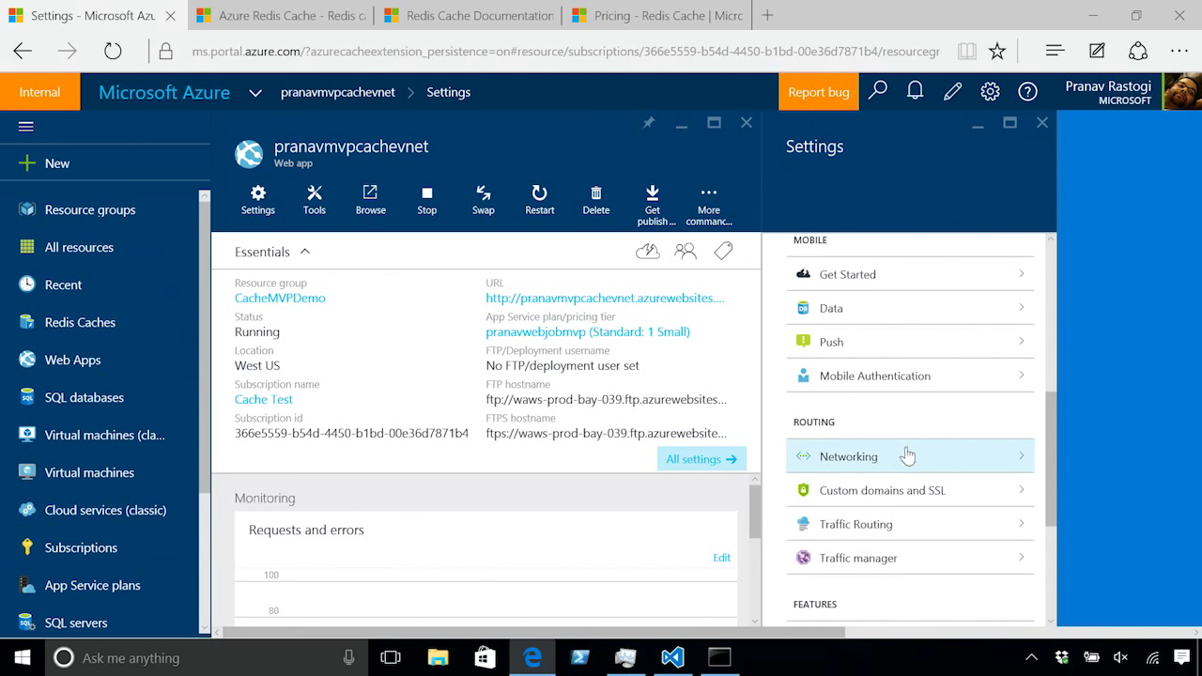
pyautogui.click(849, 456)
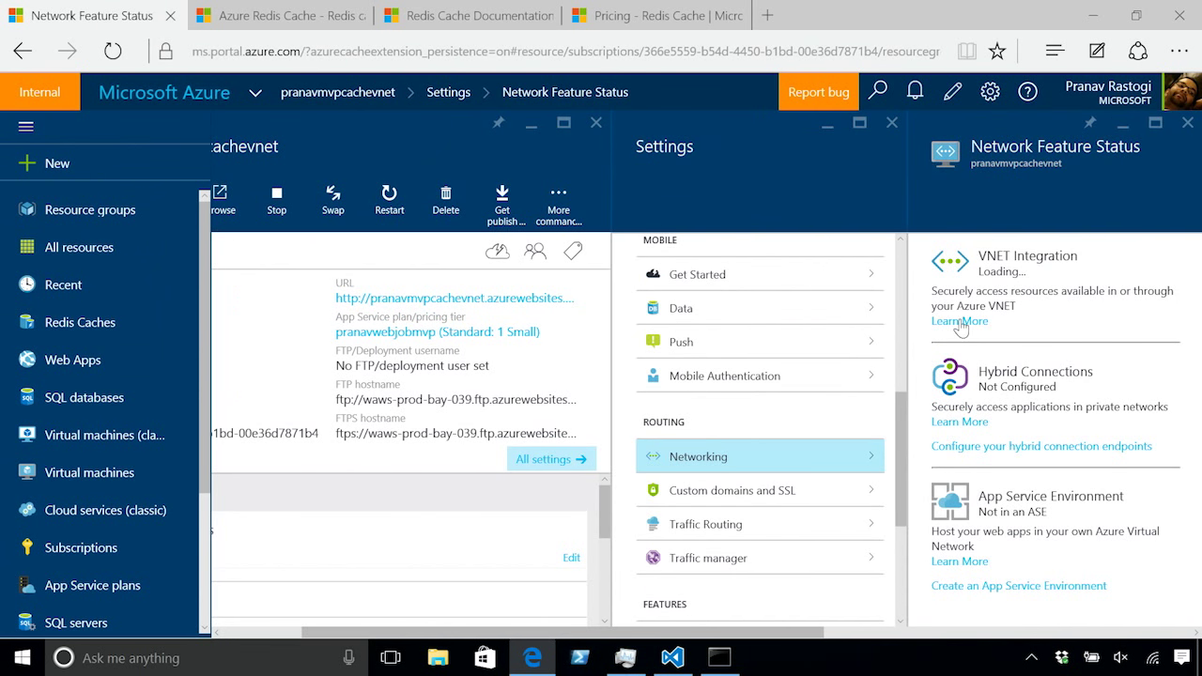
pyautogui.moveTo(999, 282)
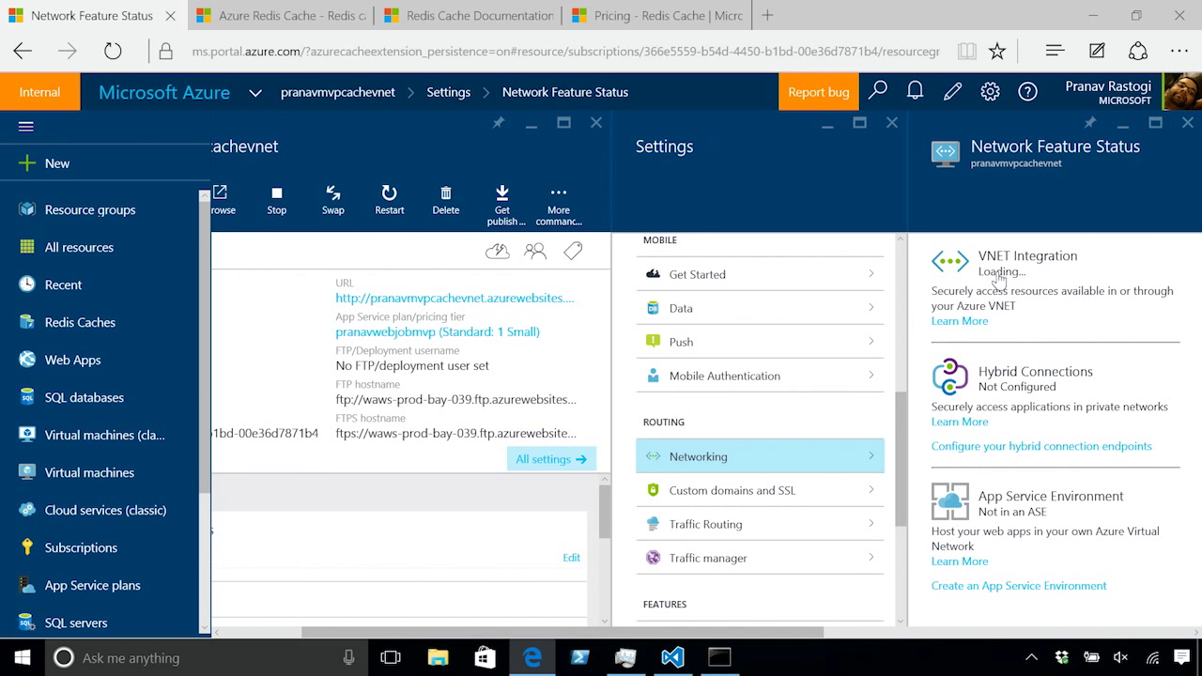
pyautogui.moveTo(997, 284)
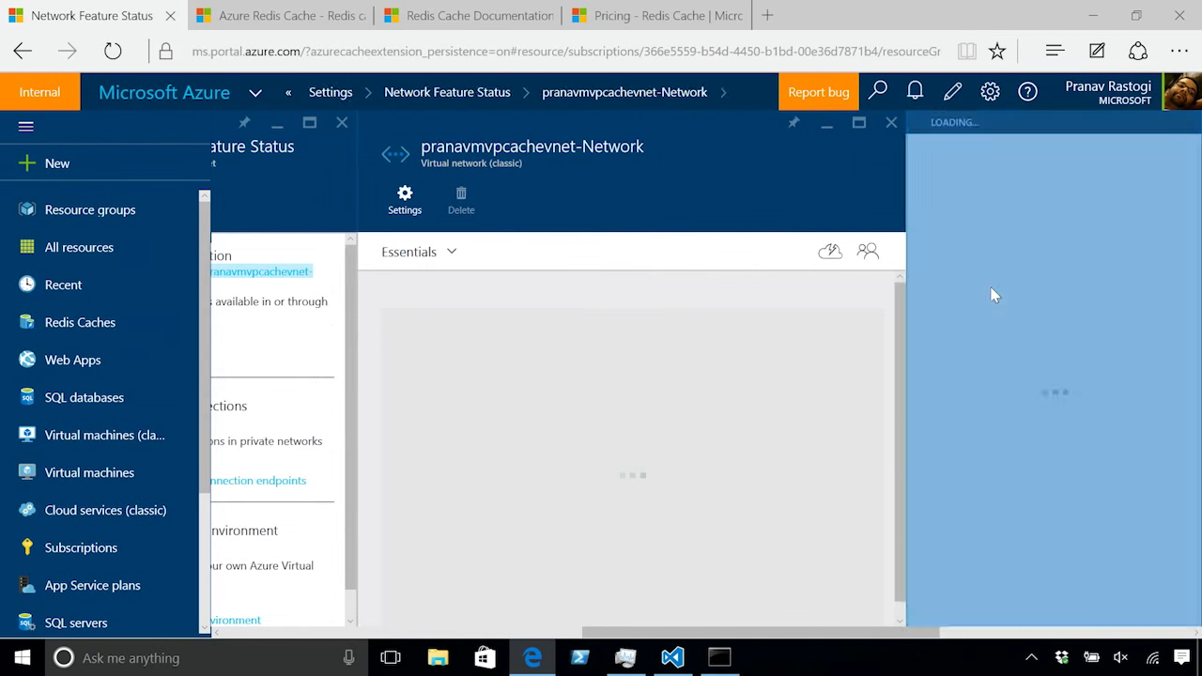
# Step: Inspect the pranavmvpcachevnet-Network virtual network and close back to the web app overview
pyautogui.click(403, 199)
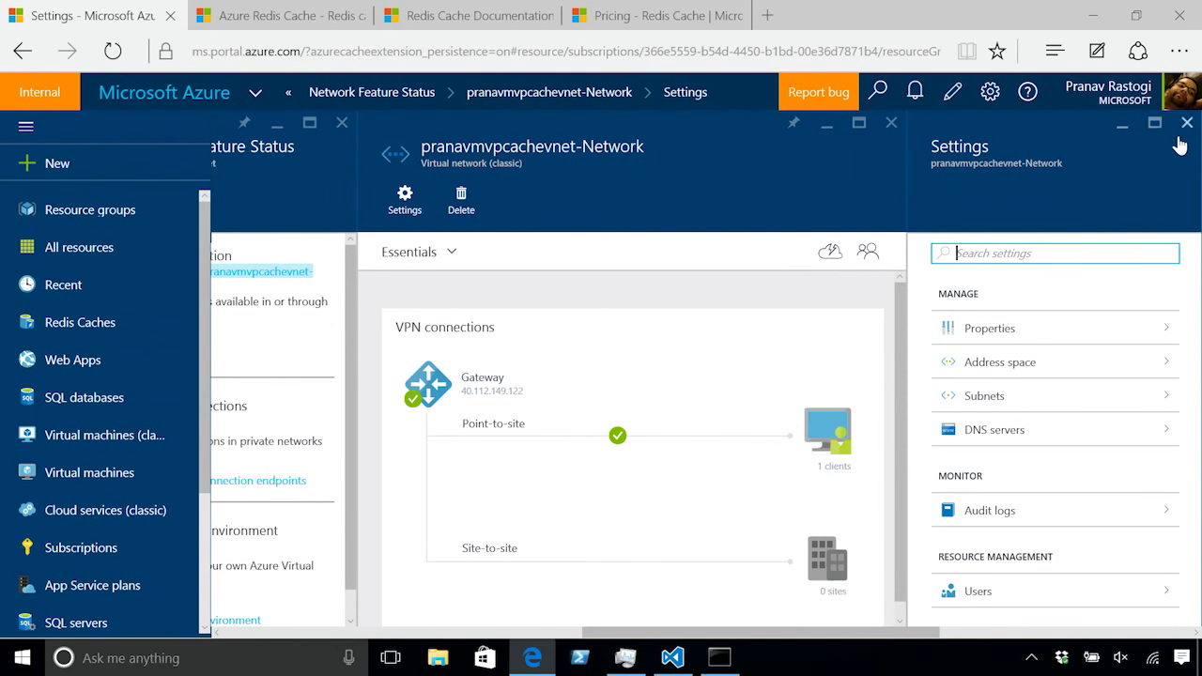
pyautogui.click(1187, 122)
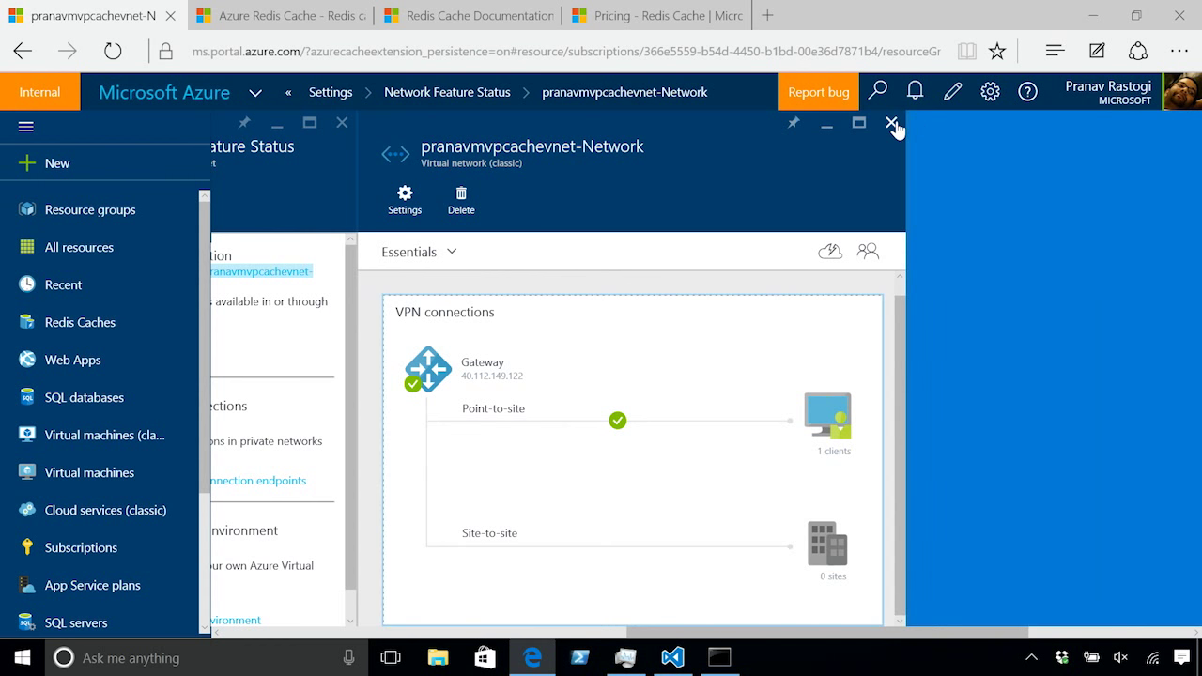
pyautogui.click(890, 124)
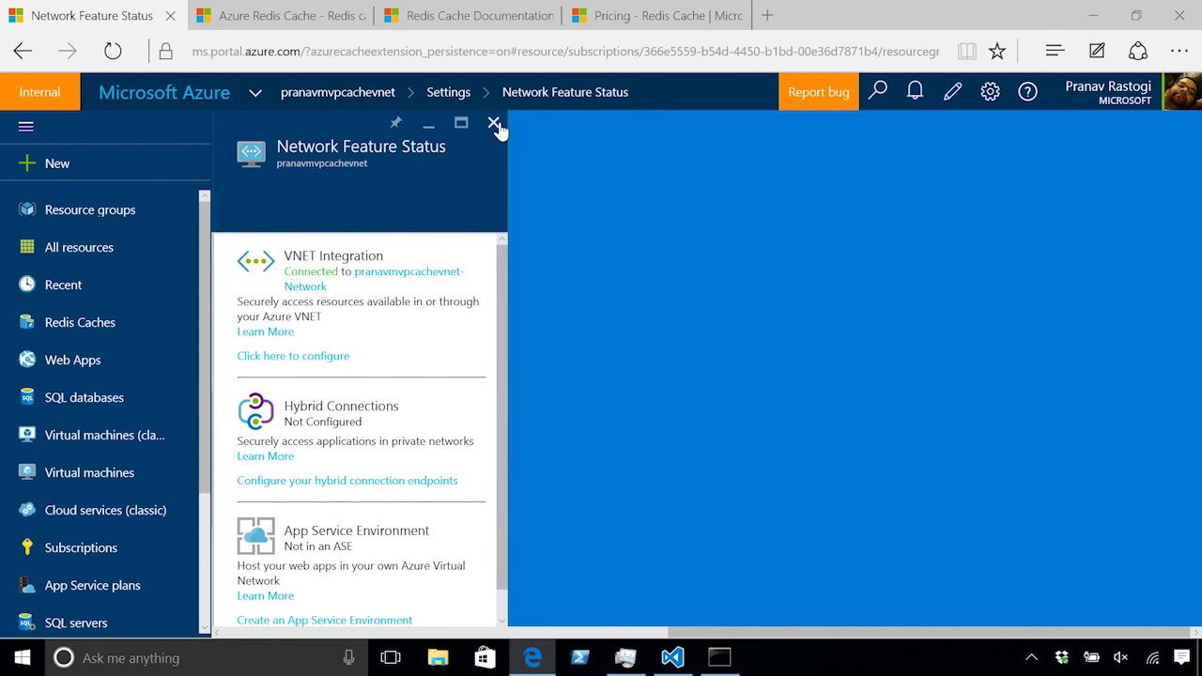
pyautogui.click(493, 124)
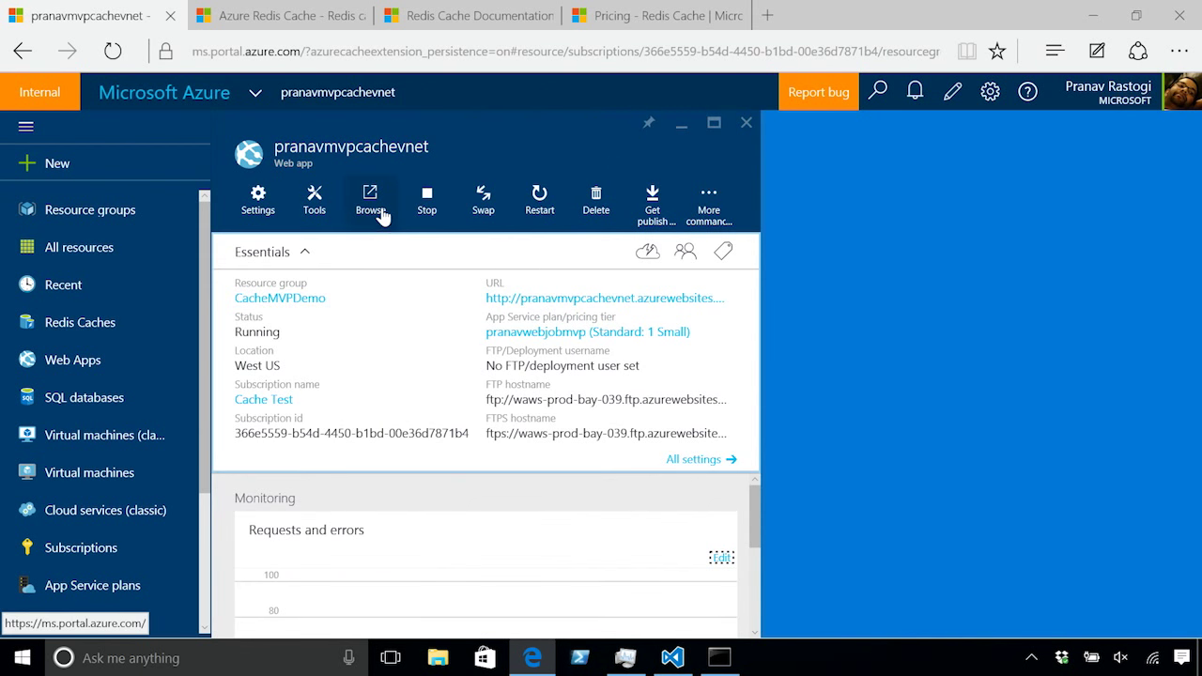
# Step: Browse the live site showing cache value 11/10/2015 7:23:35 PM and return to the portal tab
pyautogui.click(370, 199)
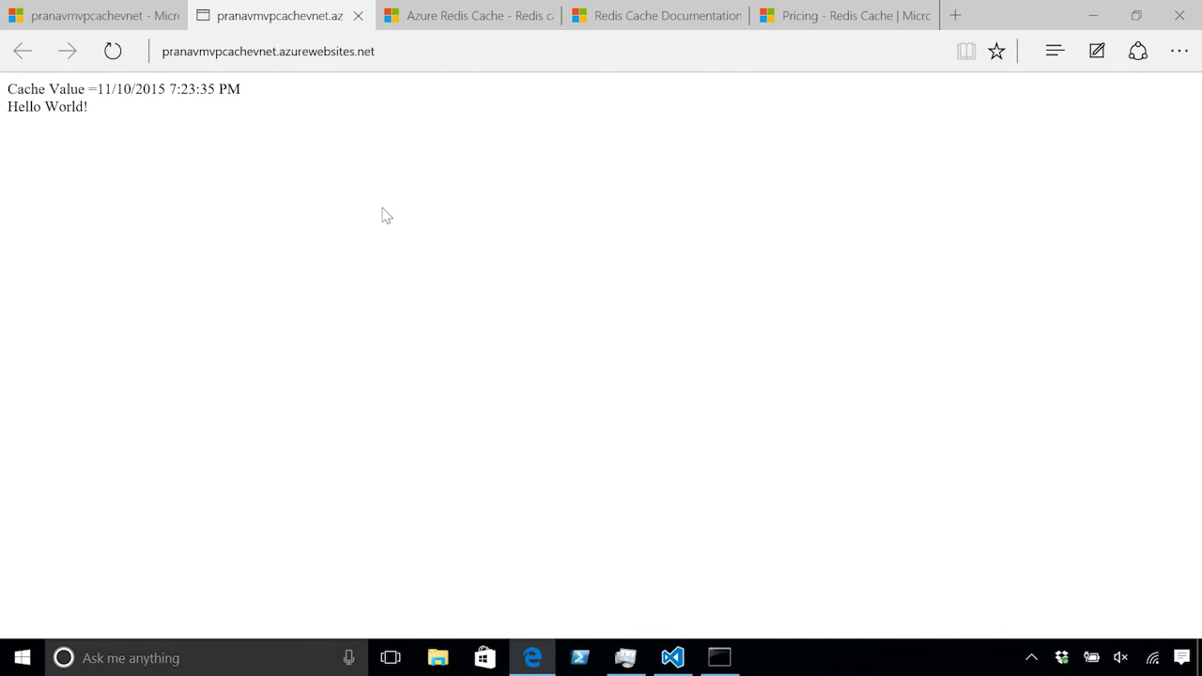
pyautogui.moveTo(94, 88); pyautogui.dragTo(241, 88)
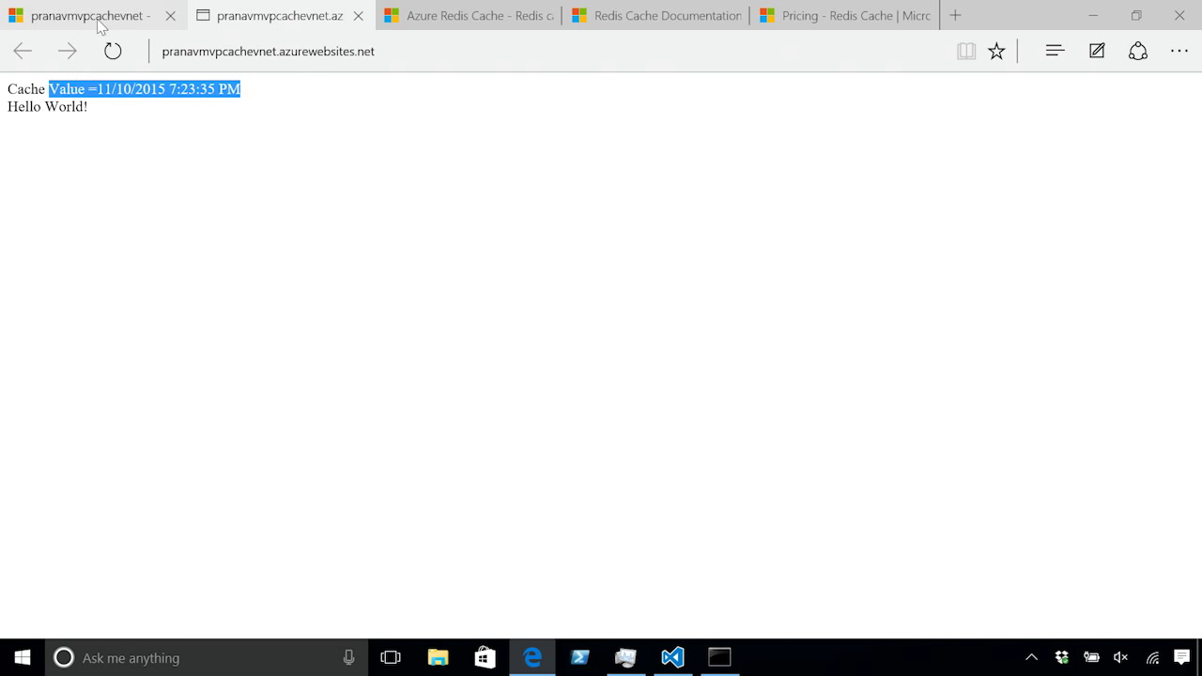
pyautogui.click(113, 51)
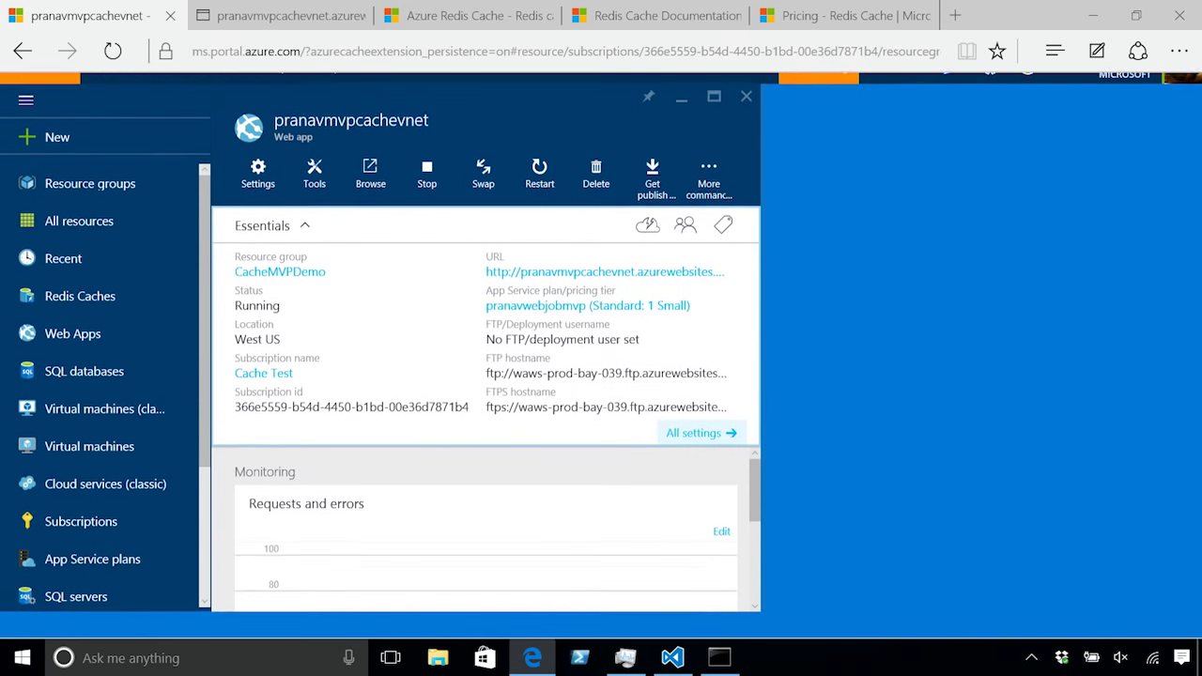
# Step: Revisit the web app's networking settings and close the virtual network panels back to Network Feature Status
pyautogui.click(257, 175)
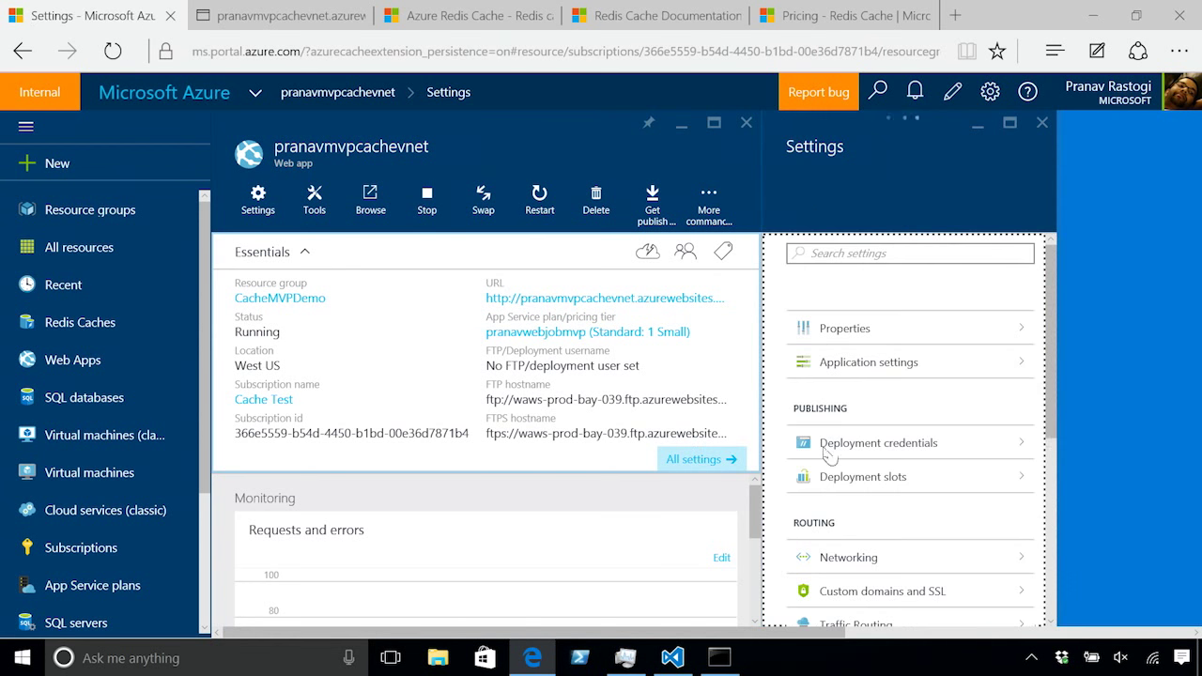
pyautogui.scroll(-3)
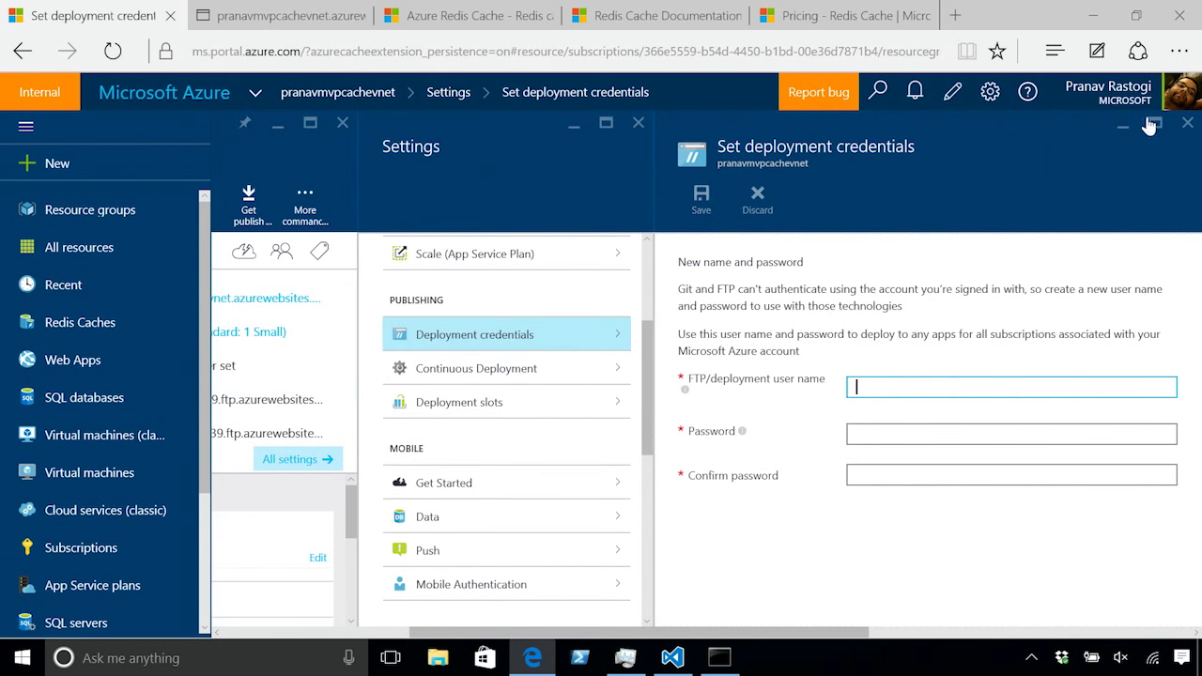
pyautogui.click(1187, 124)
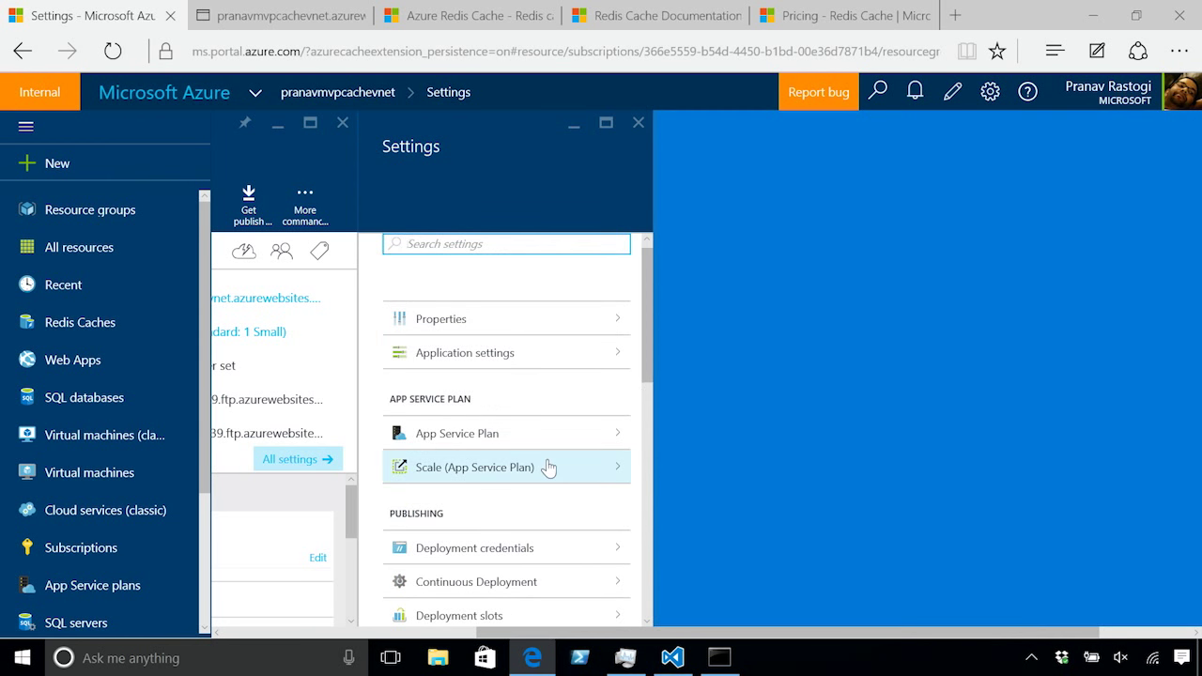
pyautogui.scroll(-3)
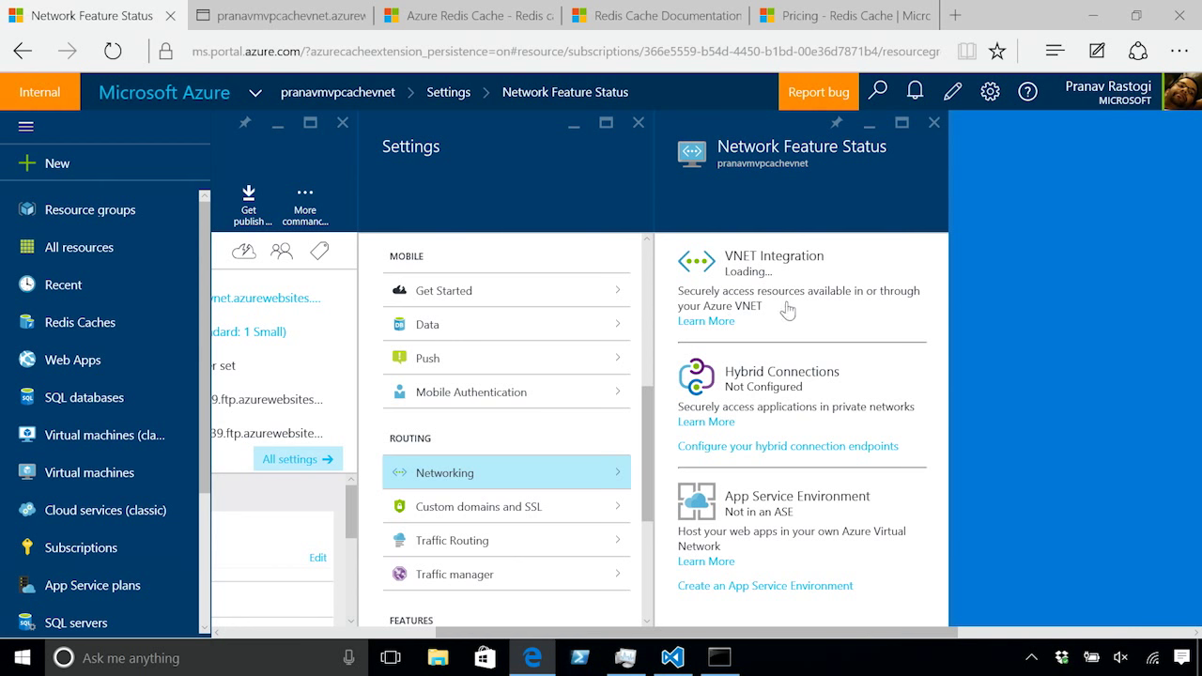
pyautogui.moveTo(778, 294)
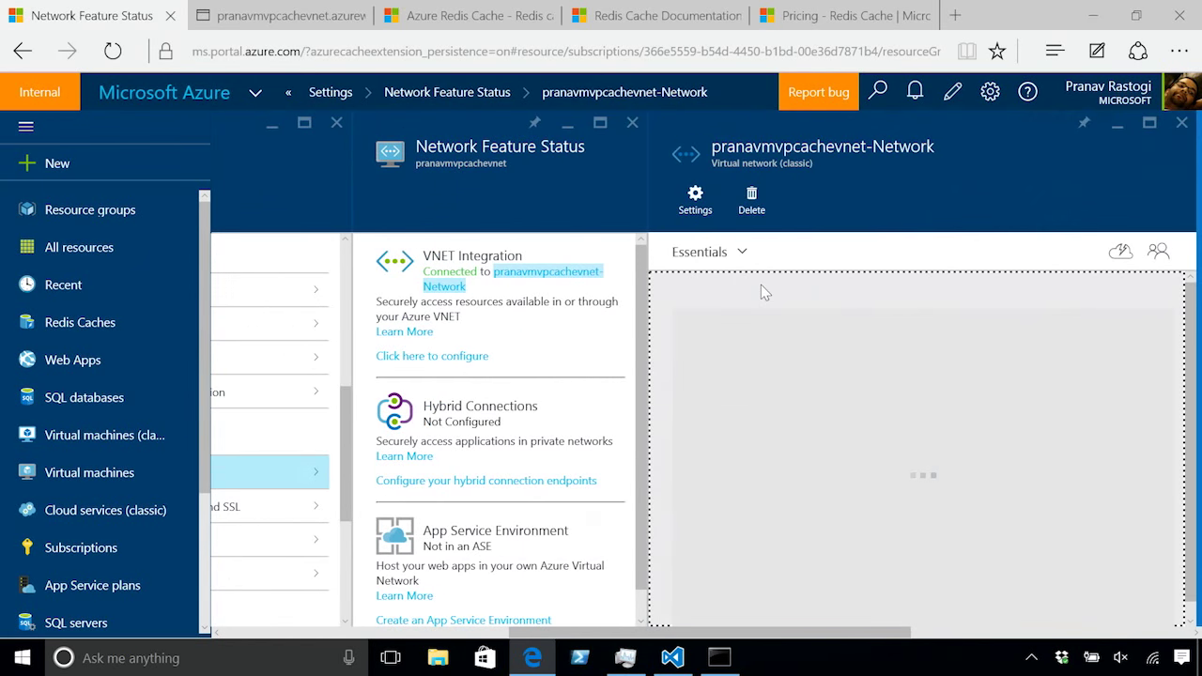
pyautogui.click(695, 197)
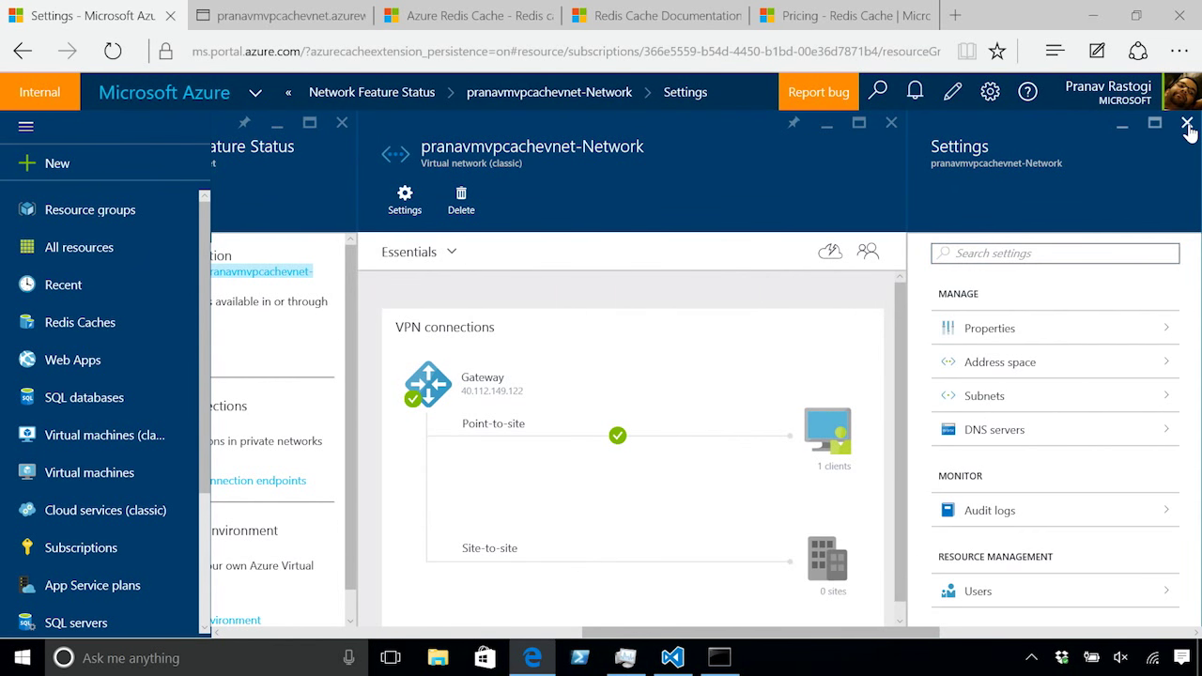
pyautogui.click(1187, 122)
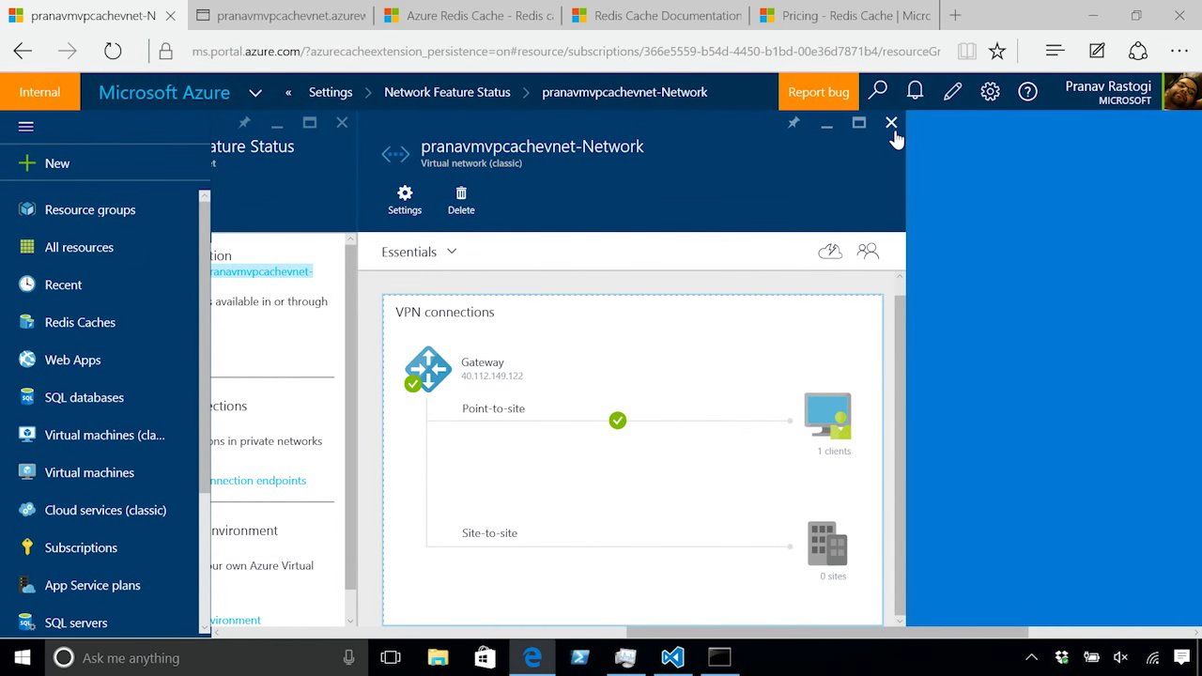
pyautogui.click(891, 124)
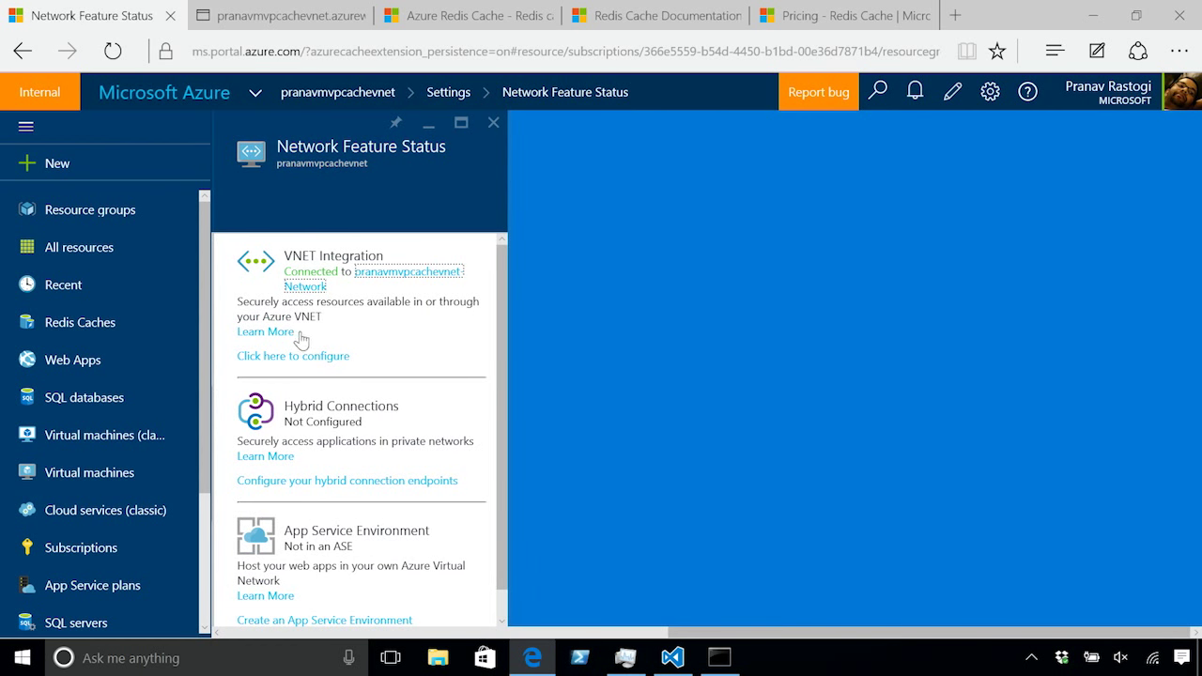
# Step: Disconnect the web app from its virtual network so VNET Integration reads Not Configured
pyautogui.click(293, 355)
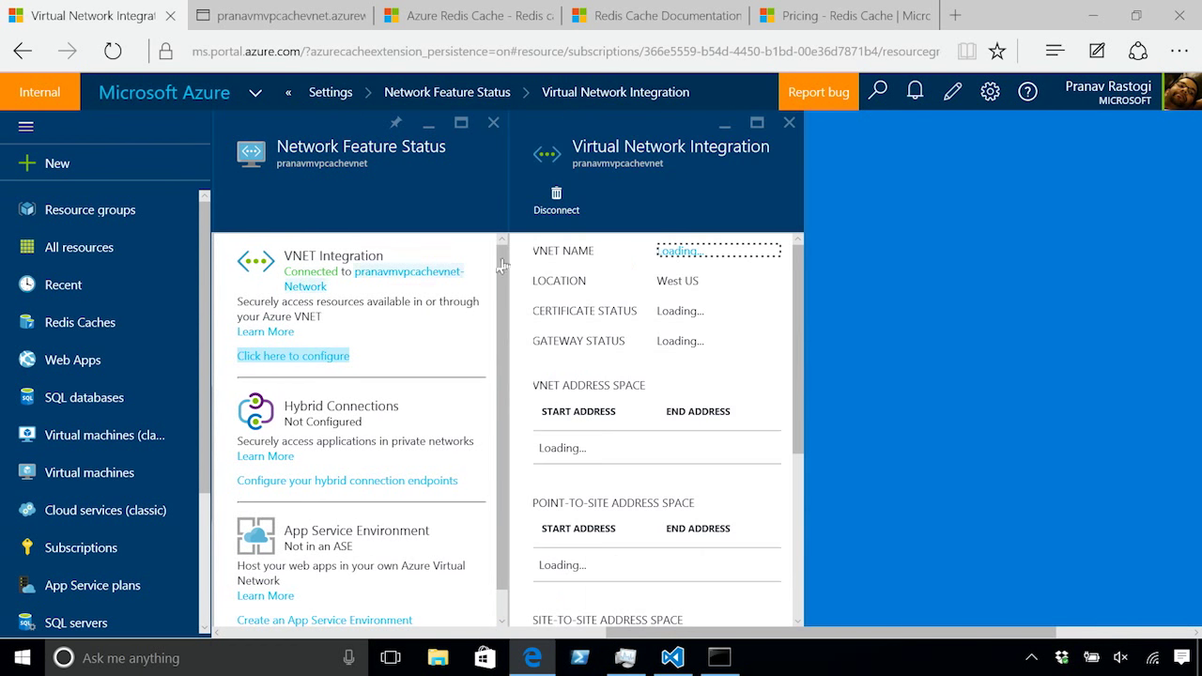
pyautogui.click(556, 193)
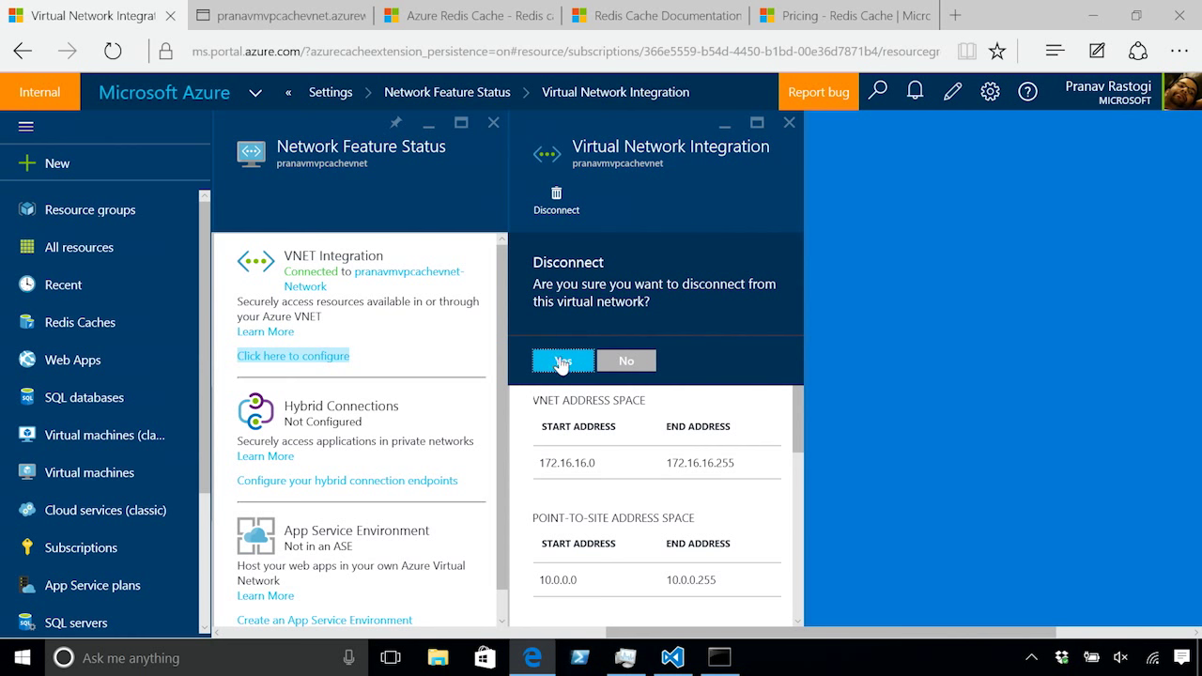
pyautogui.click(562, 361)
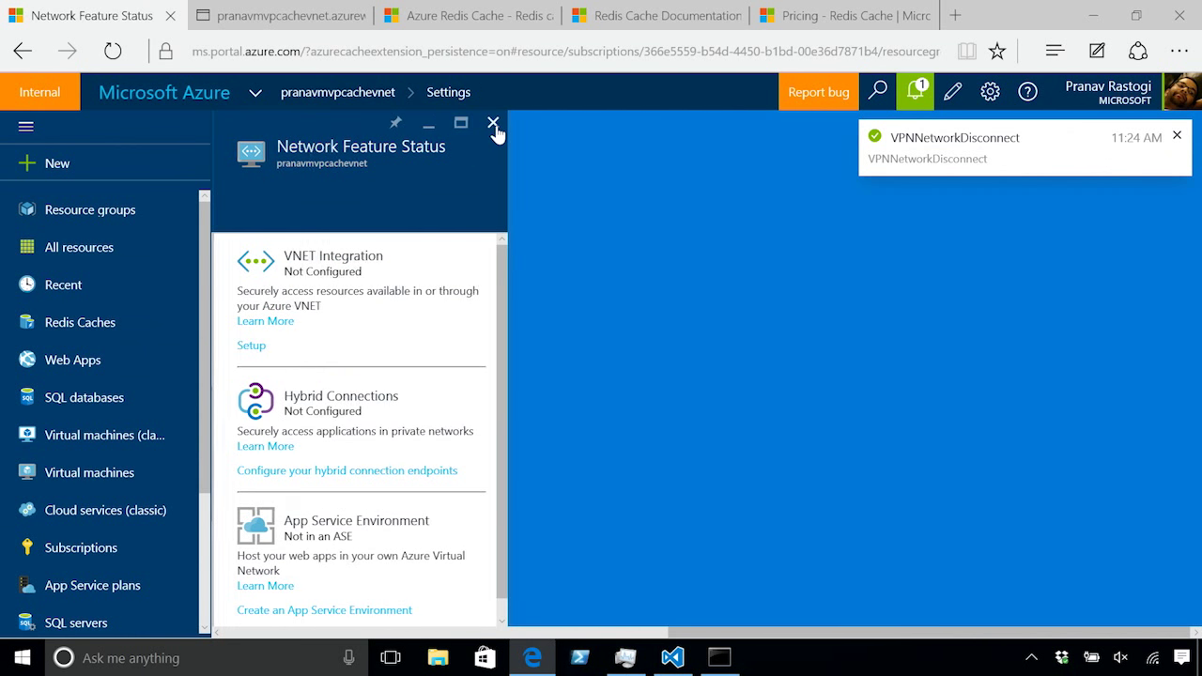
pyautogui.click(492, 124)
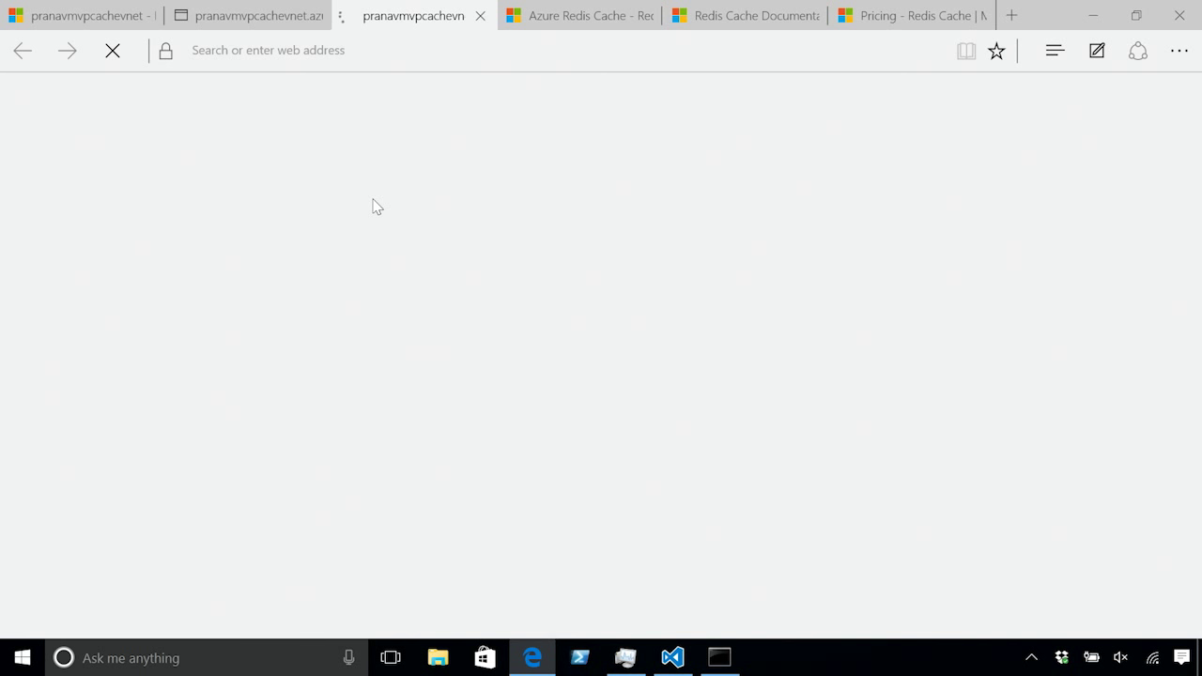
# Step: Reload the pranavmvpcachevnet web app page, then return to the portal and close its blade
pyautogui.click(83, 15)
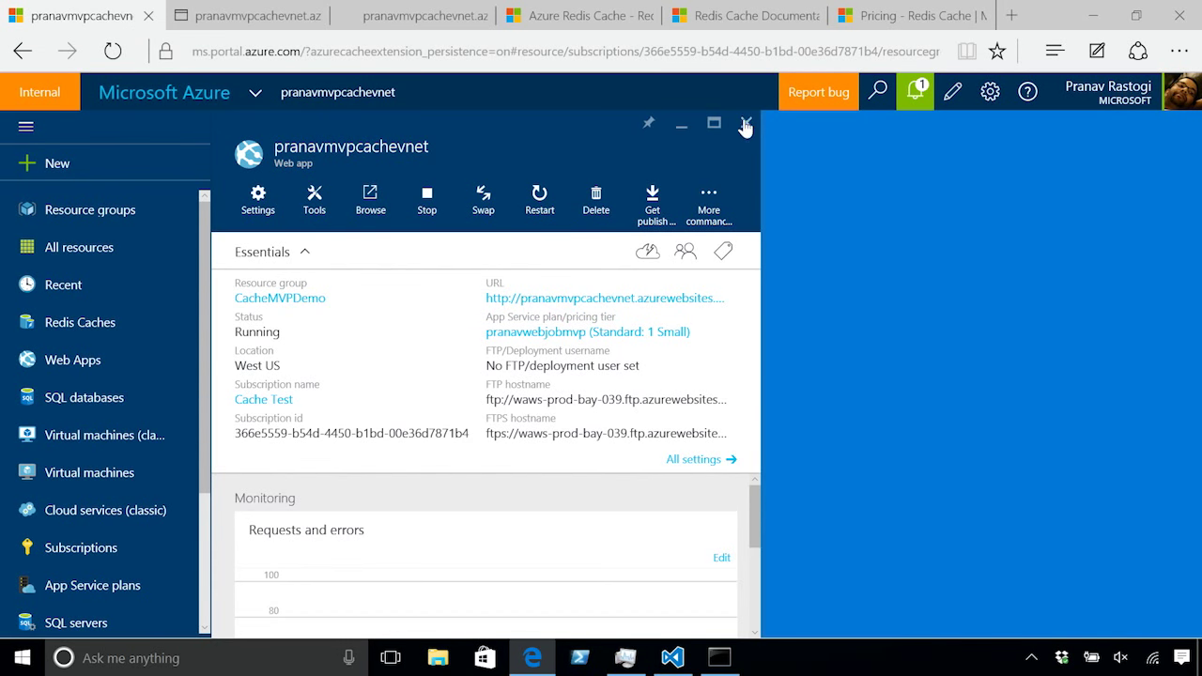
pyautogui.click(744, 124)
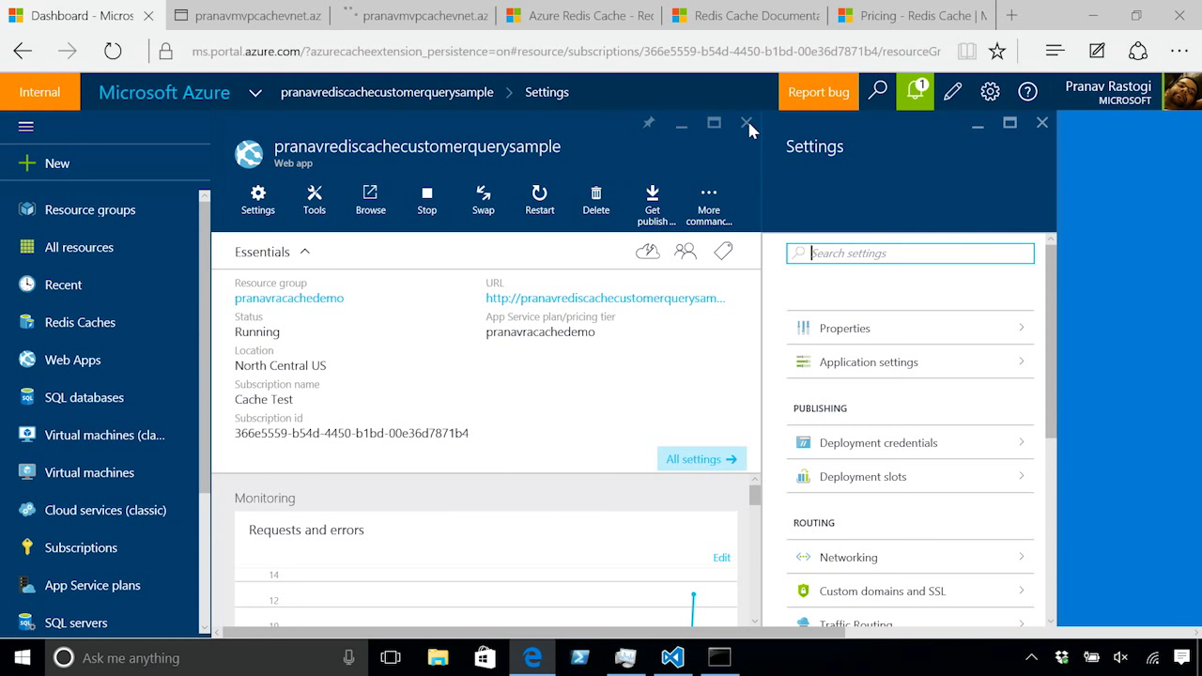
# Step: Show the pranavrediscluster Premium 18 GB (3 x 6 GB) cache with Essentials collapsed to reveal monitoring charts
pyautogui.click(748, 124)
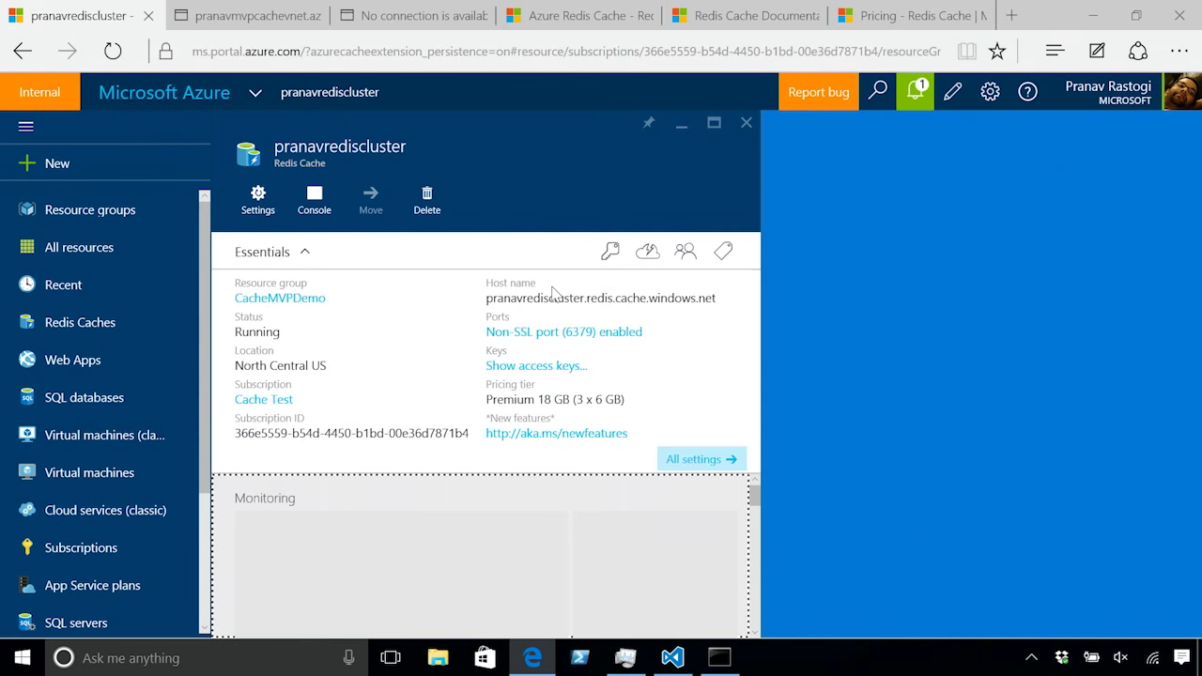
pyautogui.click(257, 197)
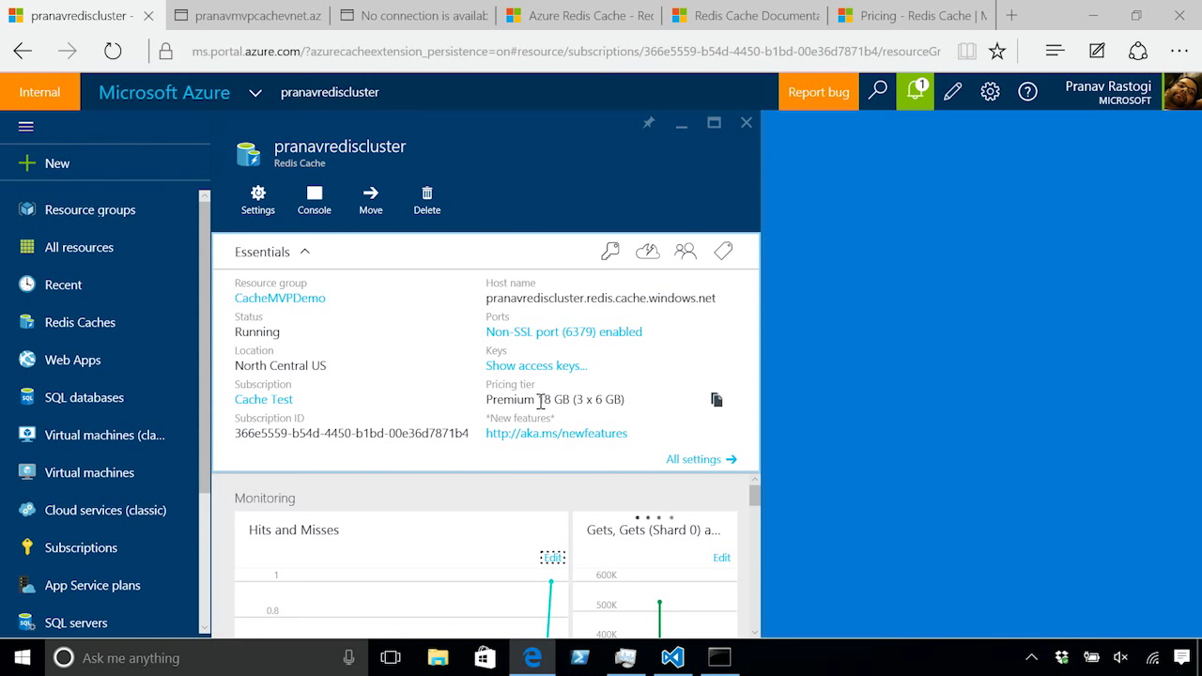
pyautogui.moveTo(578, 399)
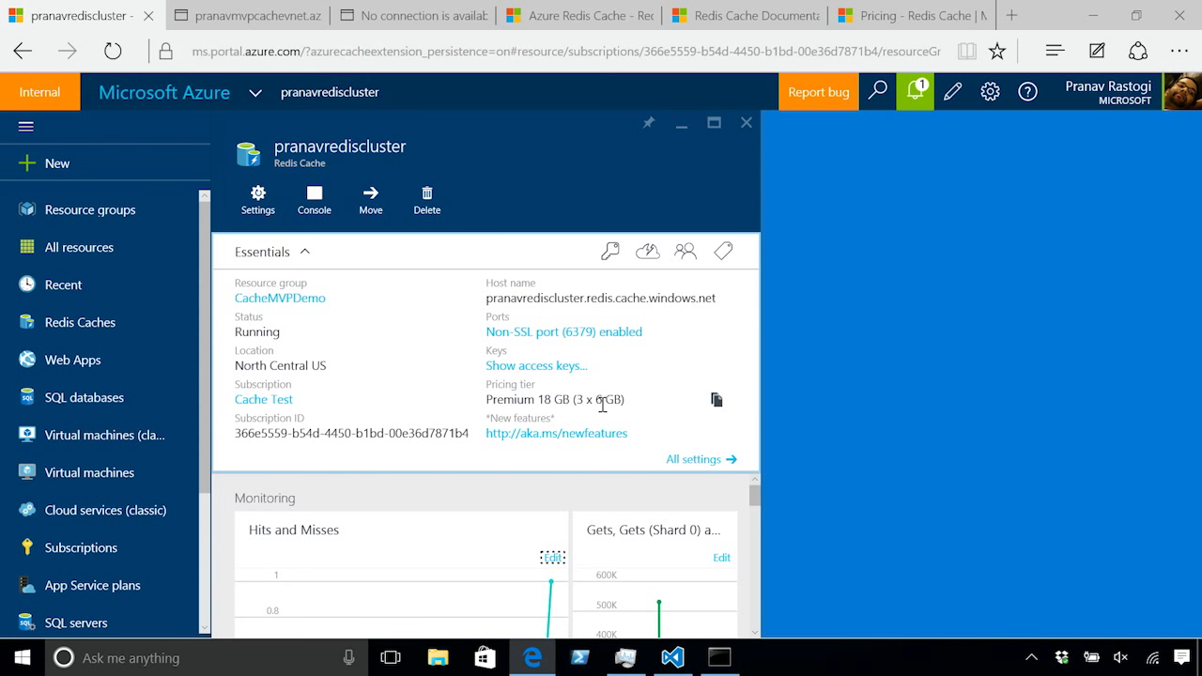
pyautogui.click(303, 251)
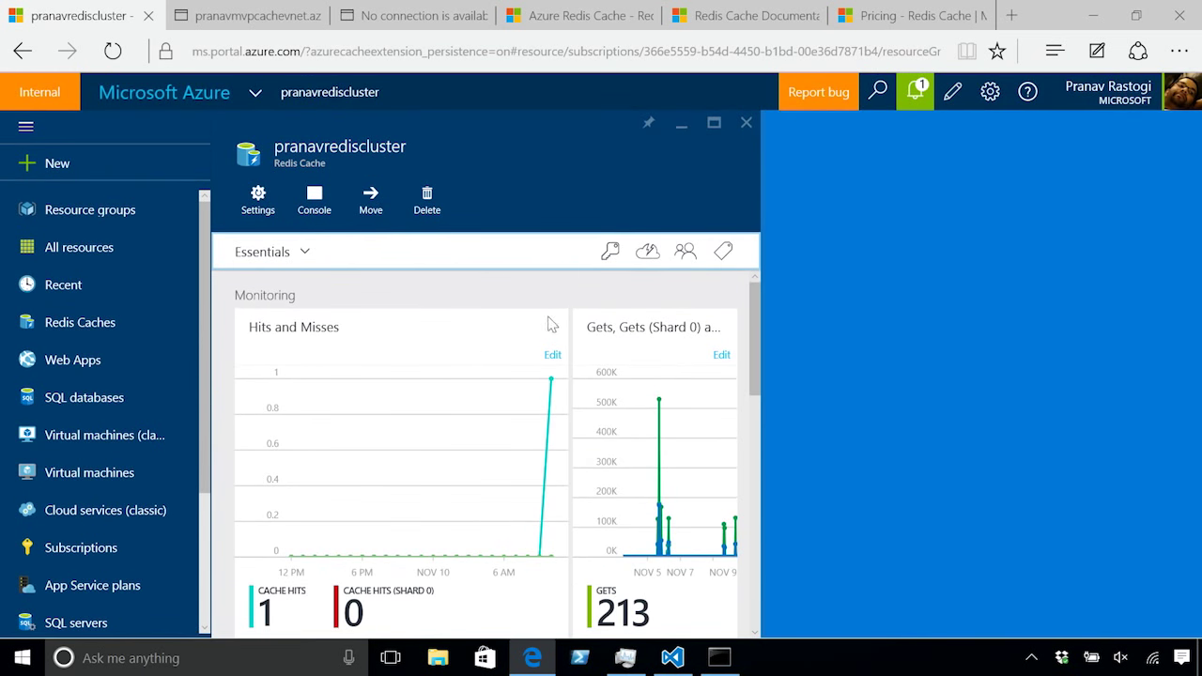
pyautogui.moveTo(661, 335)
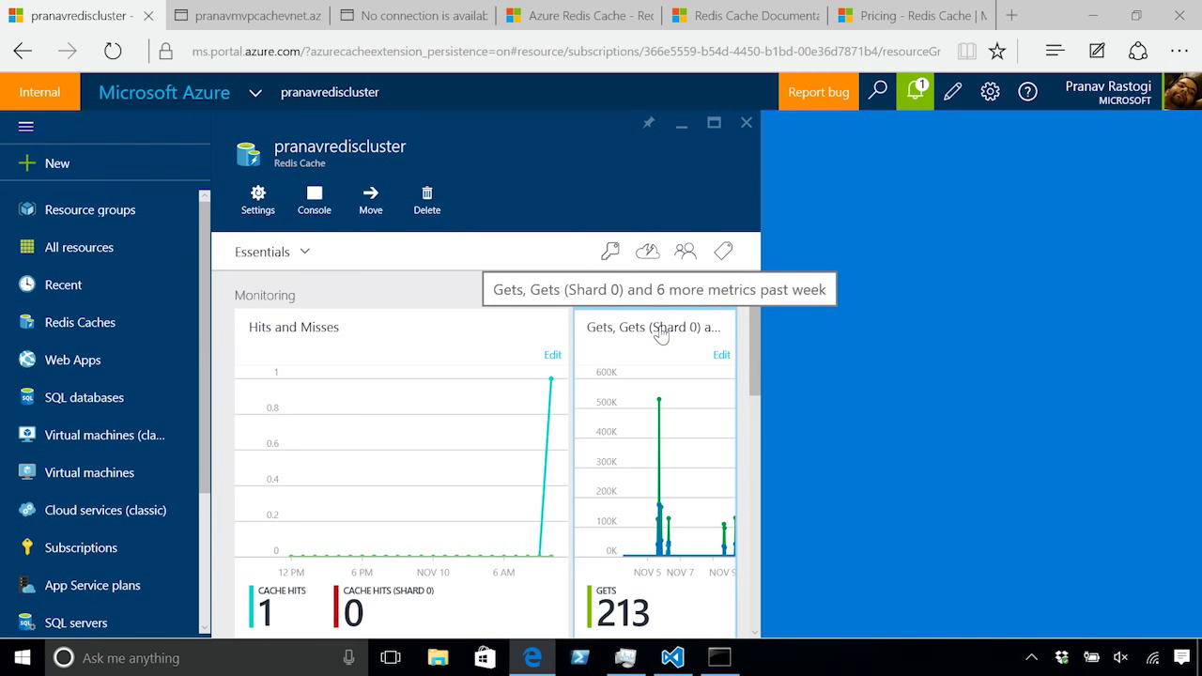
# Step: View the cluster's Gets metric: 213 total, with 0, 1 and 212 for shards 0–2
pyautogui.click(657, 326)
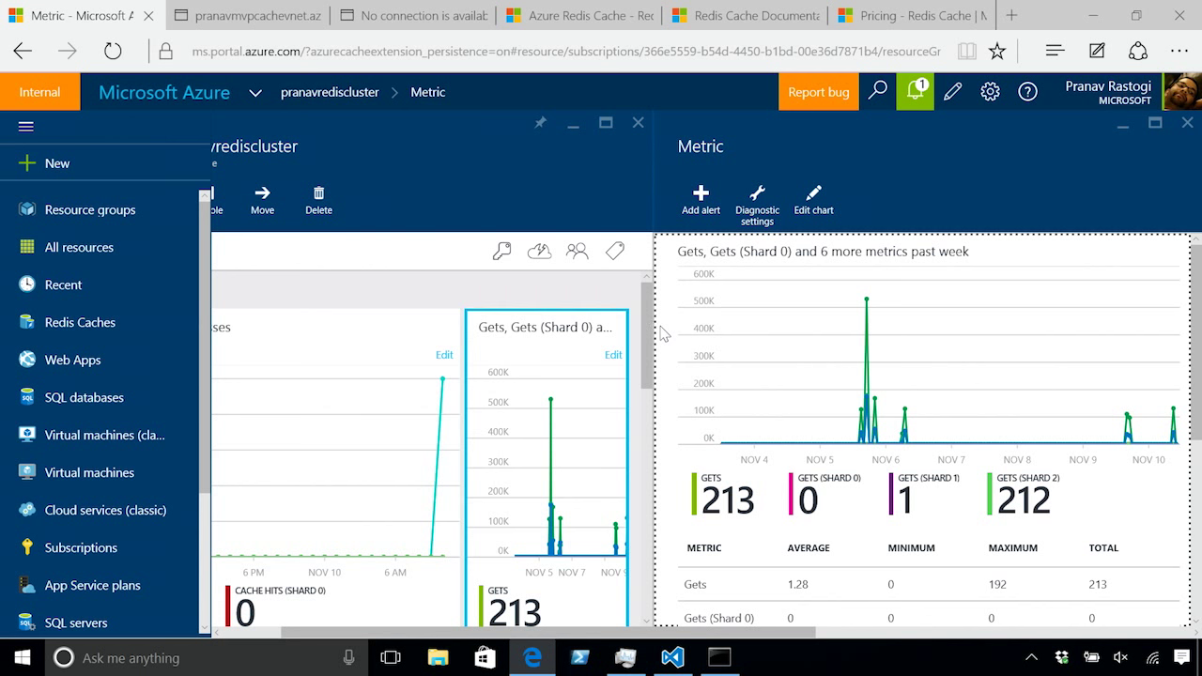
pyautogui.moveTo(778, 501)
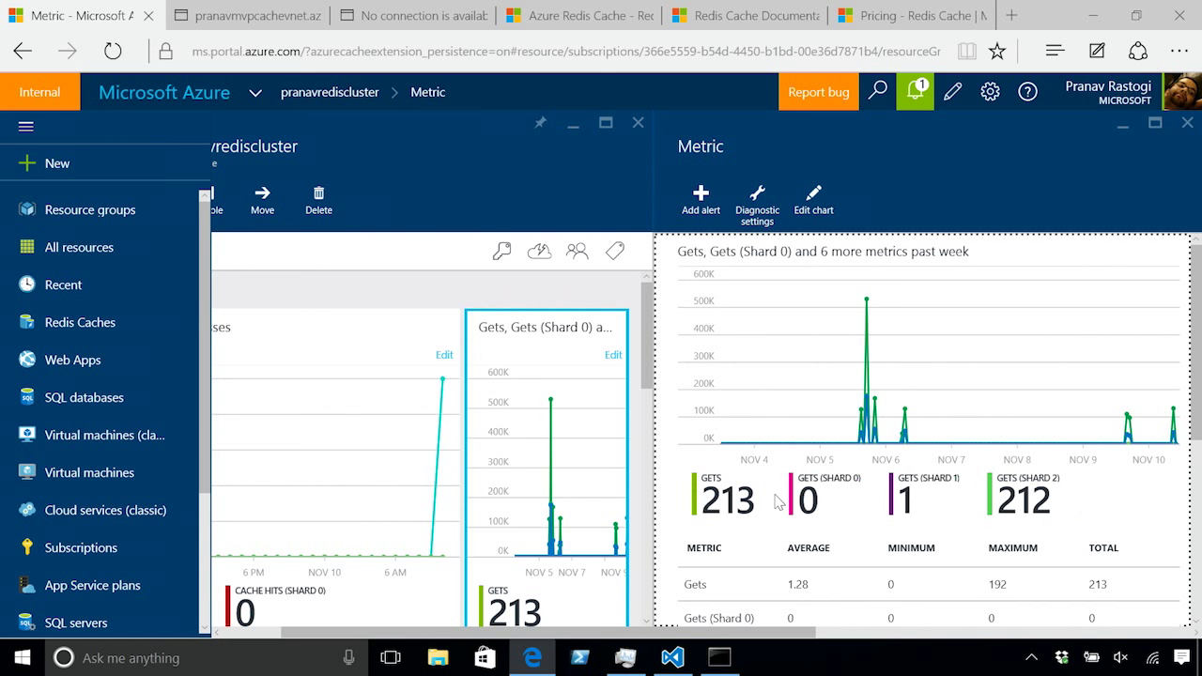
pyautogui.moveTo(787, 501)
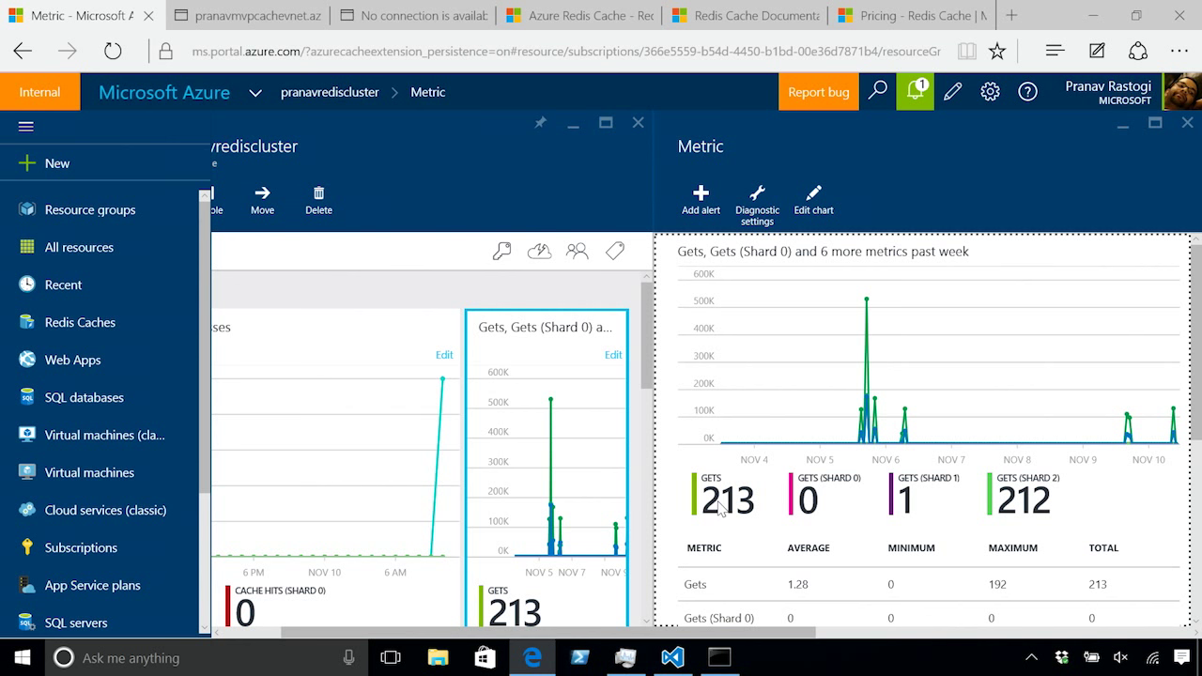
pyautogui.moveTo(811, 522)
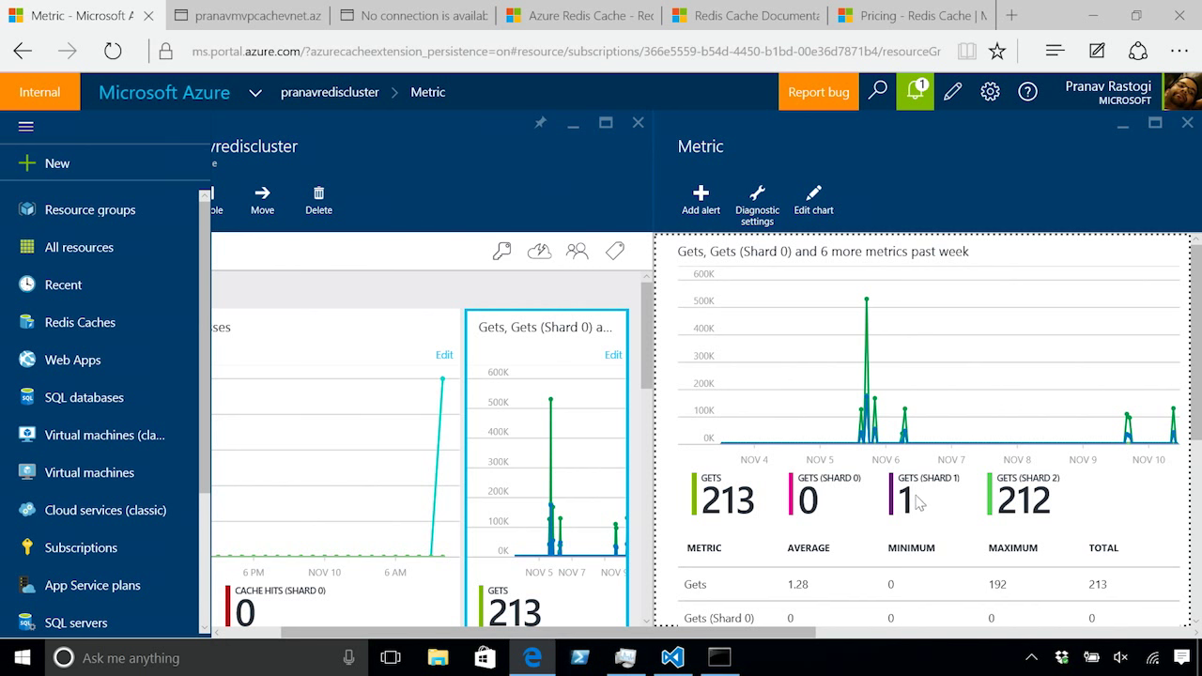
pyautogui.moveTo(969, 499)
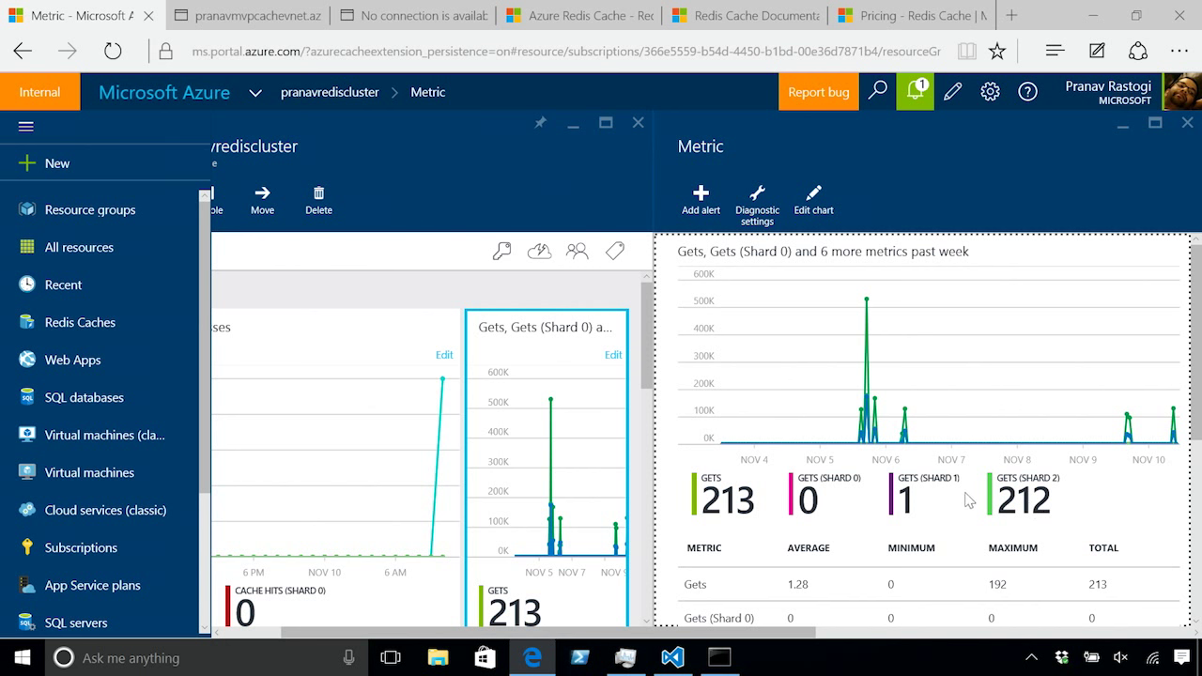
# Step: Review the per-shard Gets and Sets table, then close the Metric blade
pyautogui.scroll(-3)
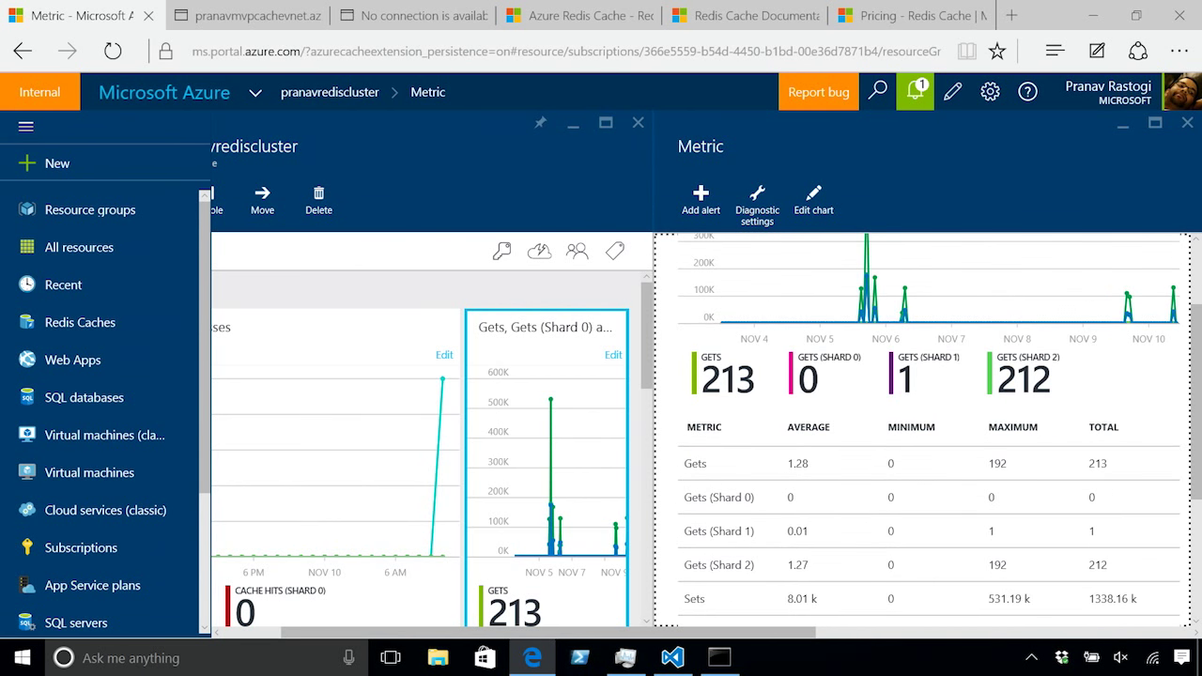
pyautogui.scroll(-3)
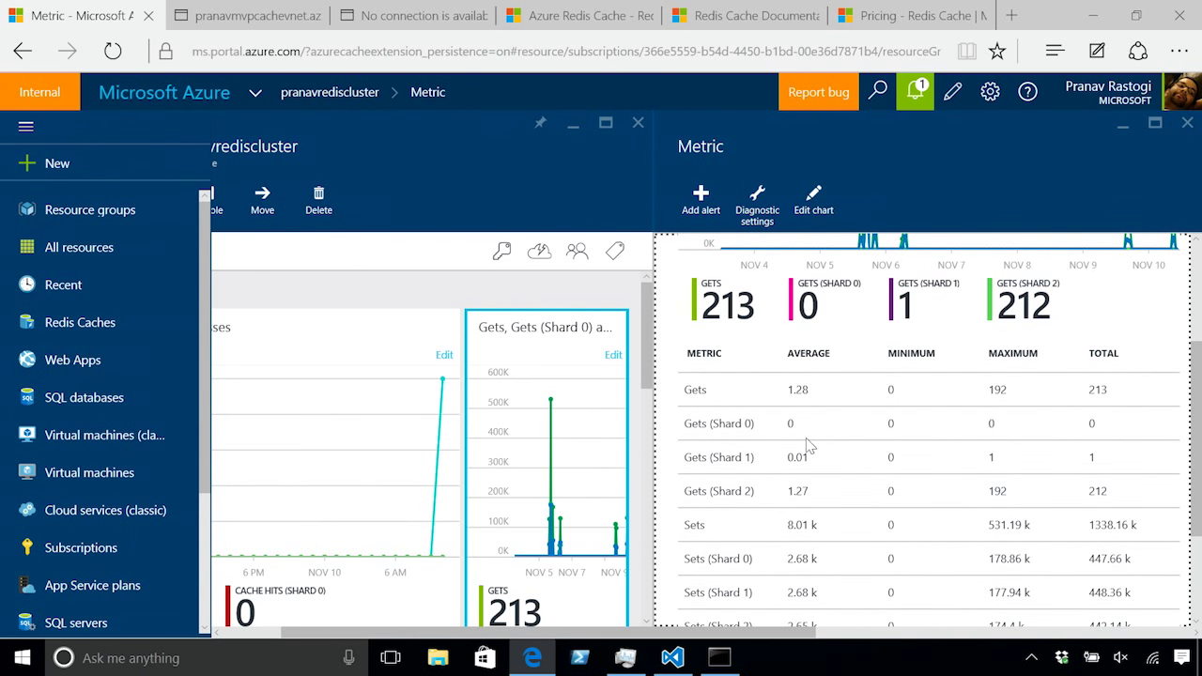
pyautogui.moveTo(894, 511)
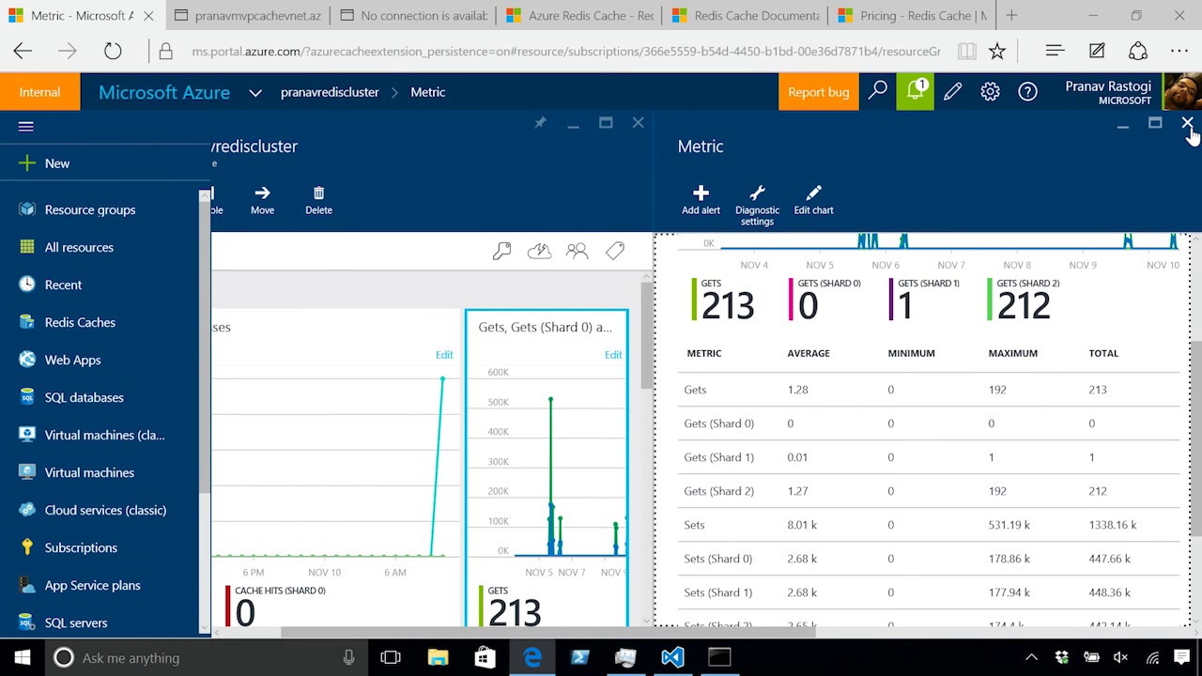
pyautogui.click(1187, 124)
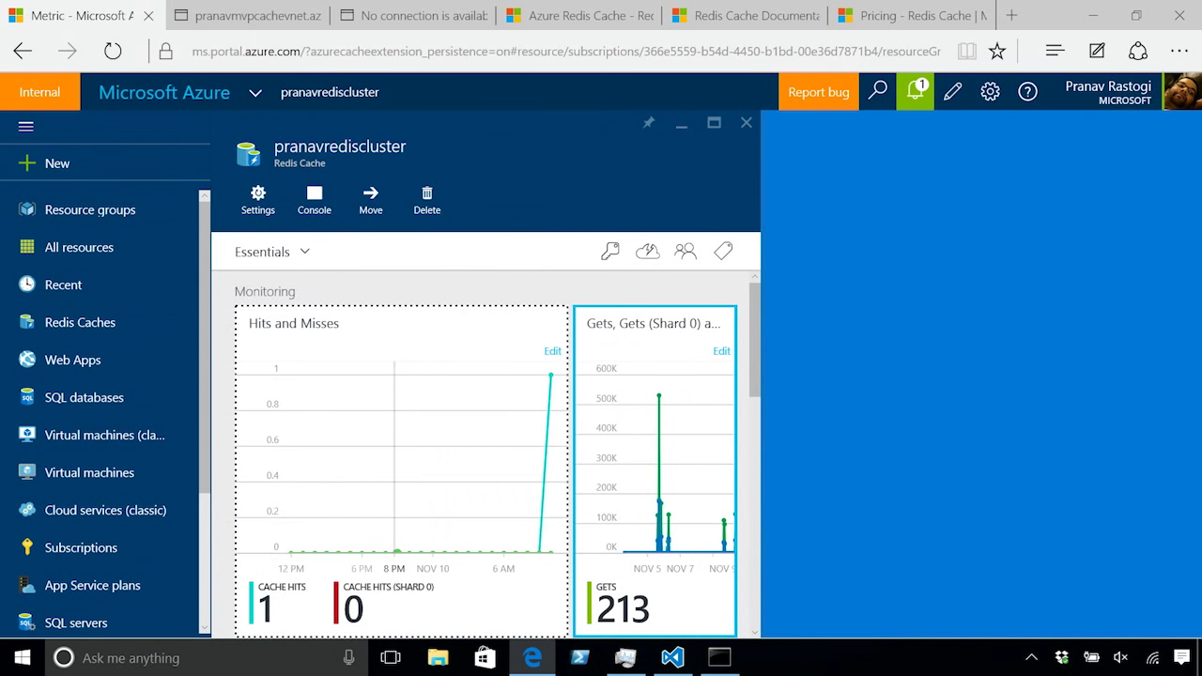
# Step: Scroll the Monitoring section down toward the Used Memory tile
pyautogui.scroll(-3)
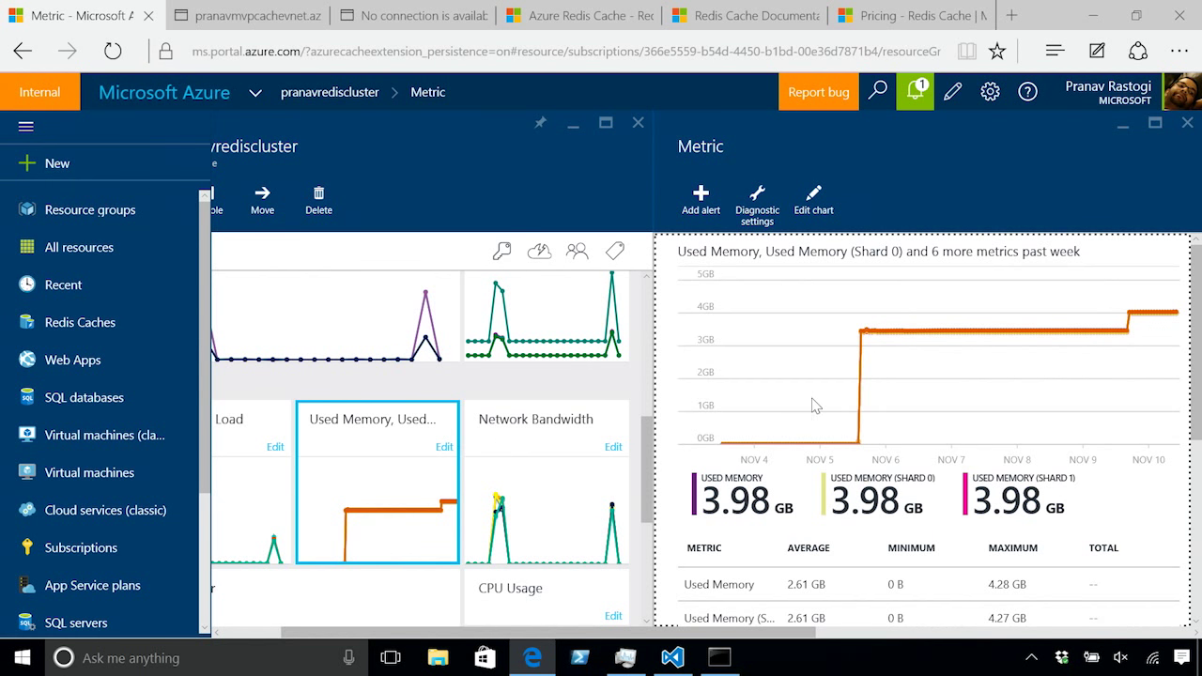
pyautogui.moveTo(672, 456)
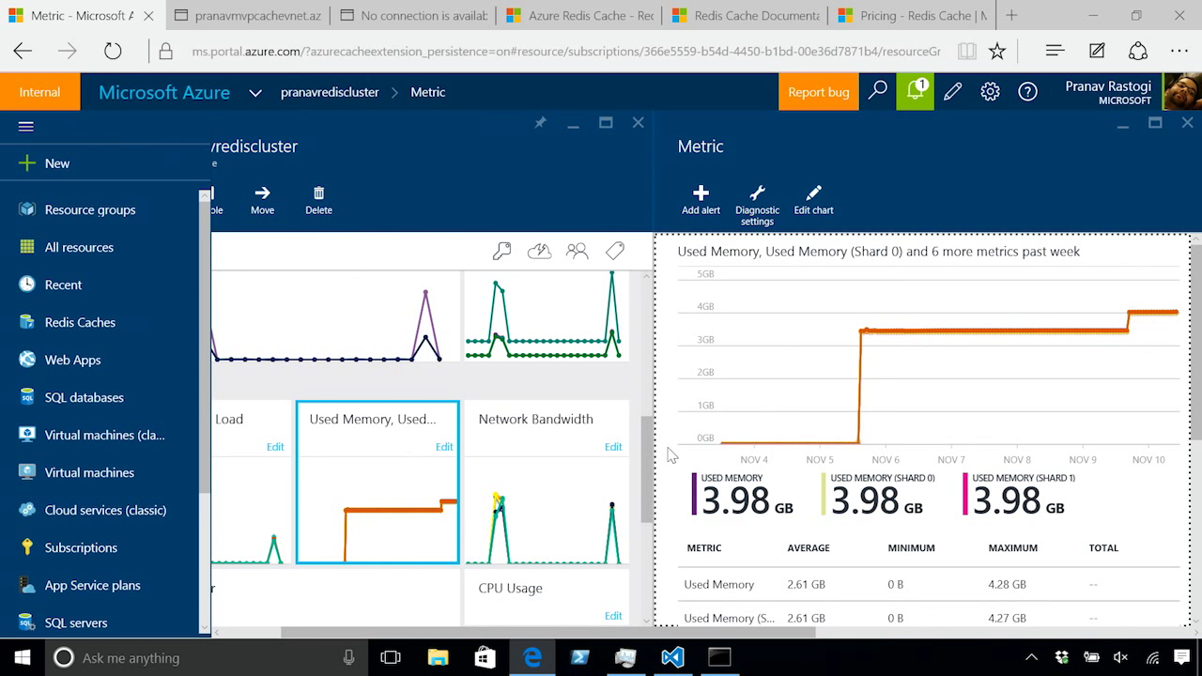